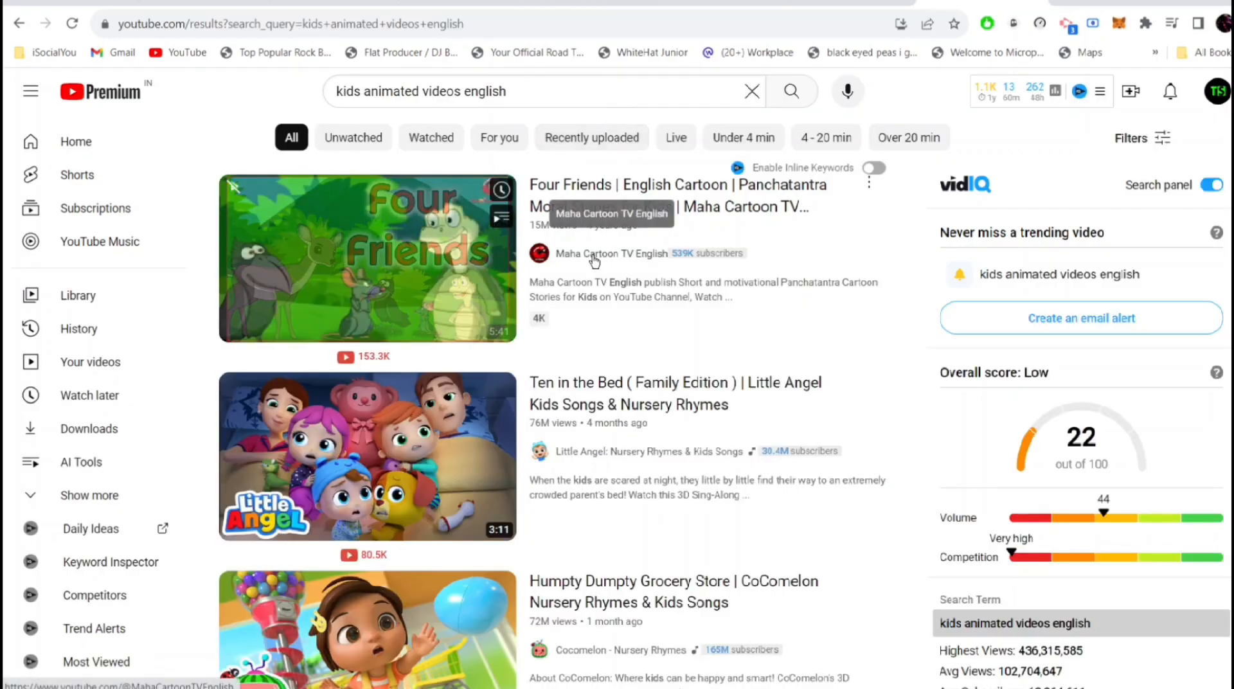
- Draft a ChatGPT request for a 200-word story about a young explorer and his dog seeking hidden jungle treasure
{"action": "scroll", "scroll_direction": "down", "scroll_amount": 3}
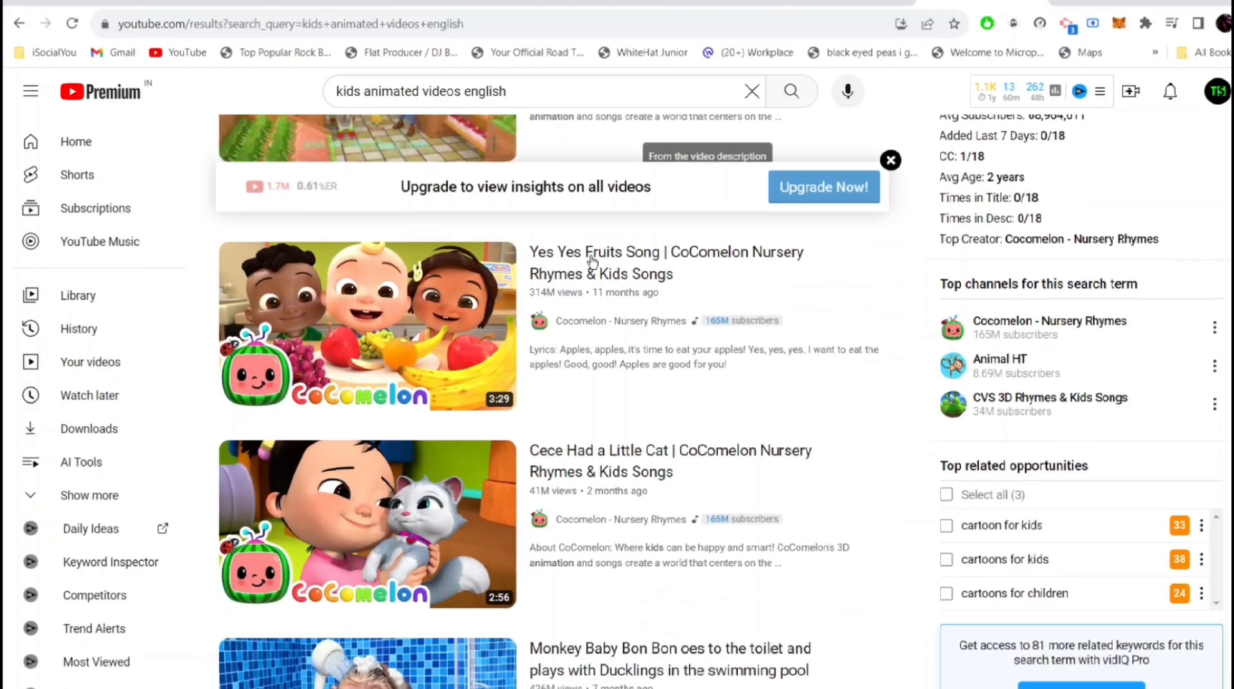
{"action": "scroll", "scroll_direction": "down", "scroll_amount": 3}
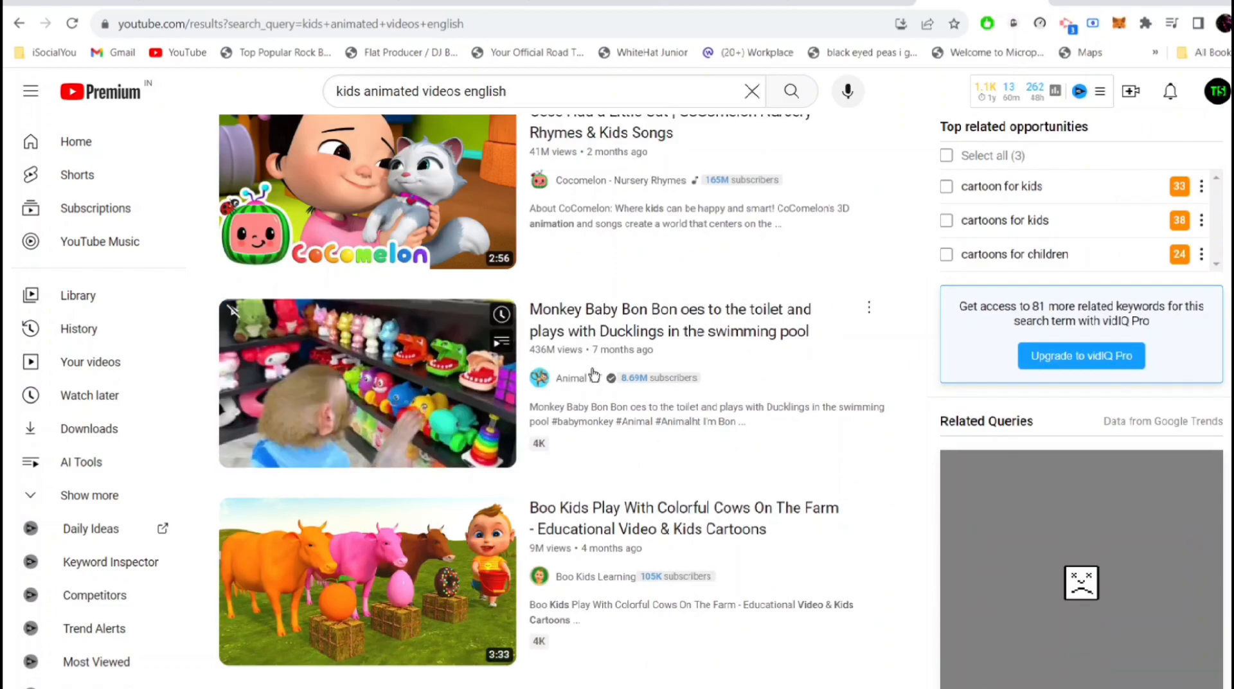
{"action": "scroll", "scroll_direction": "up", "scroll_amount": 3}
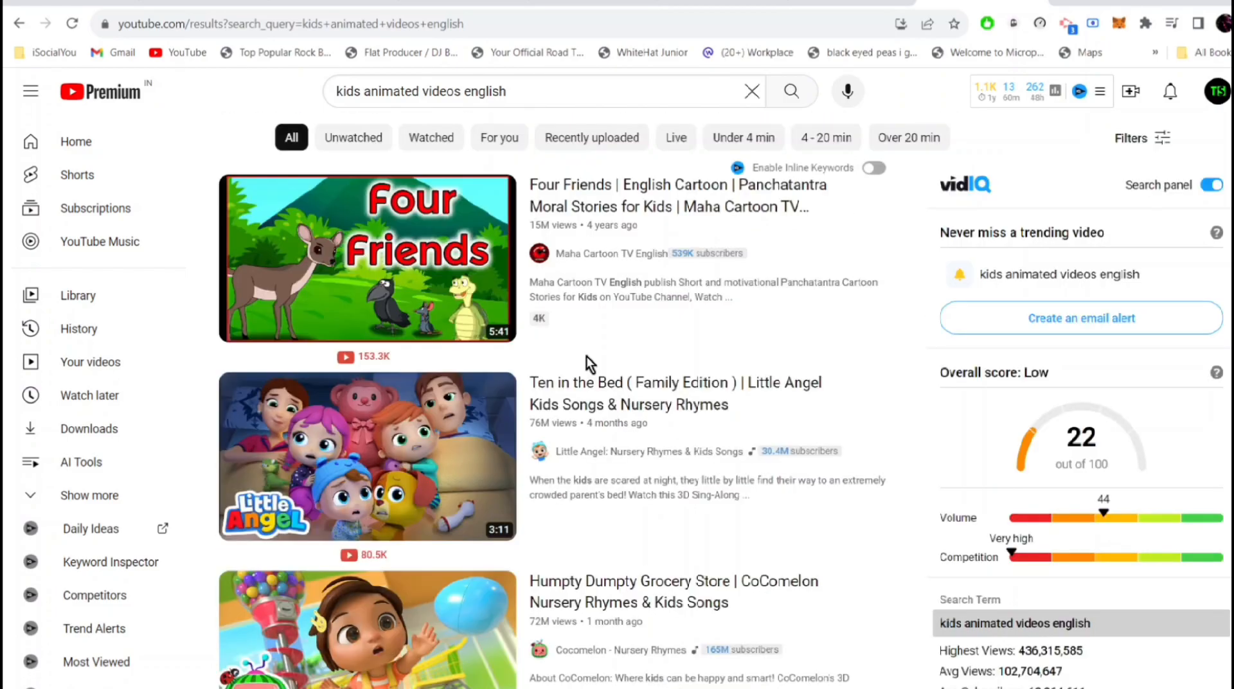
{"action": "scroll", "scroll_direction": "down", "scroll_amount": 3}
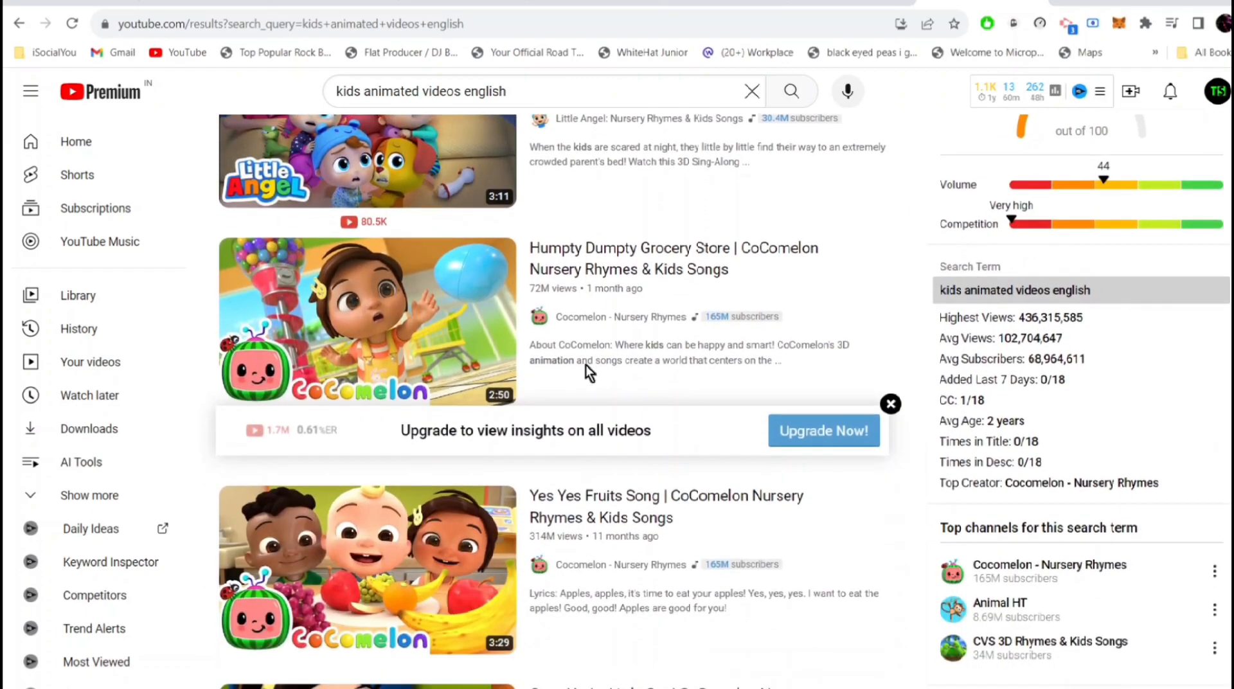
{"action": "scroll", "scroll_direction": "up", "scroll_amount": 3}
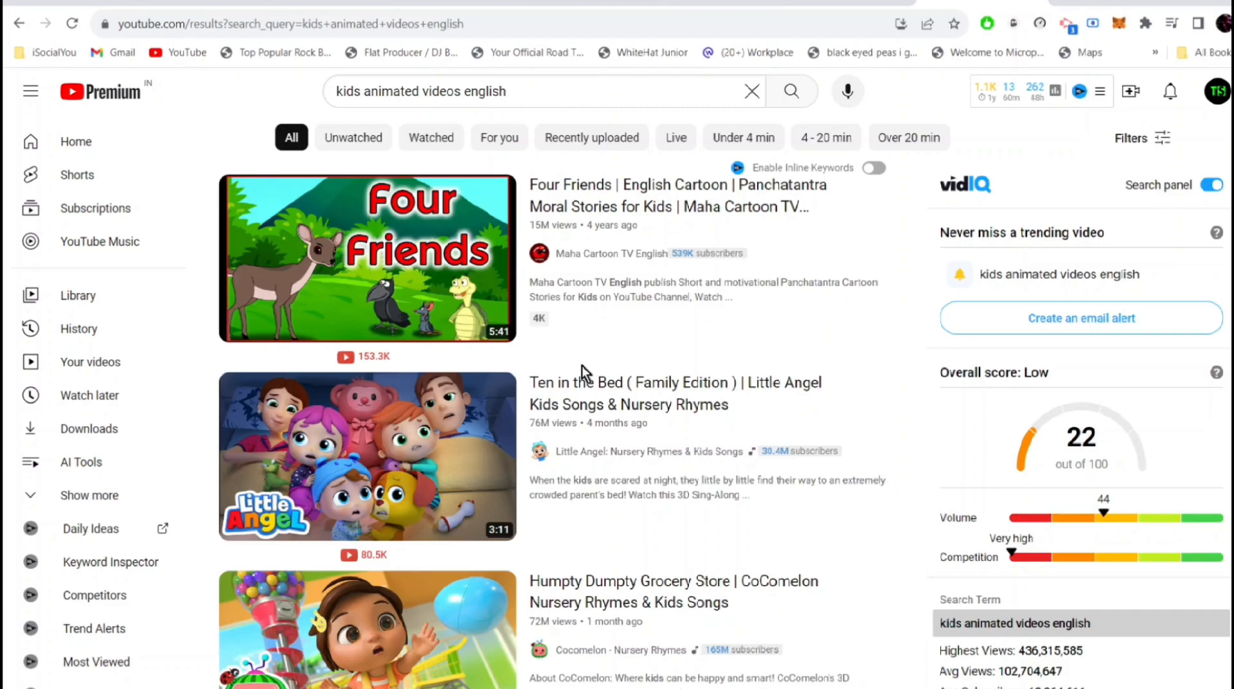
{"action": "mouse_move", "coordinate": [626, 356]}
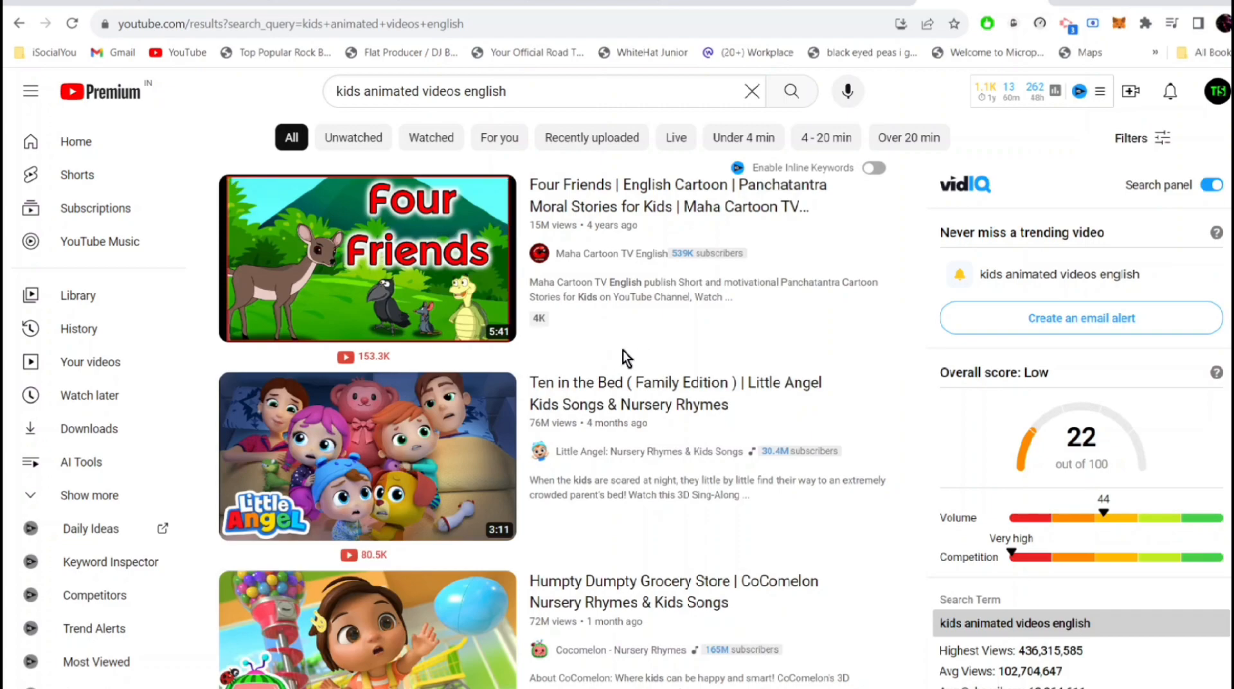
{"action": "scroll", "scroll_direction": "down", "scroll_amount": 3}
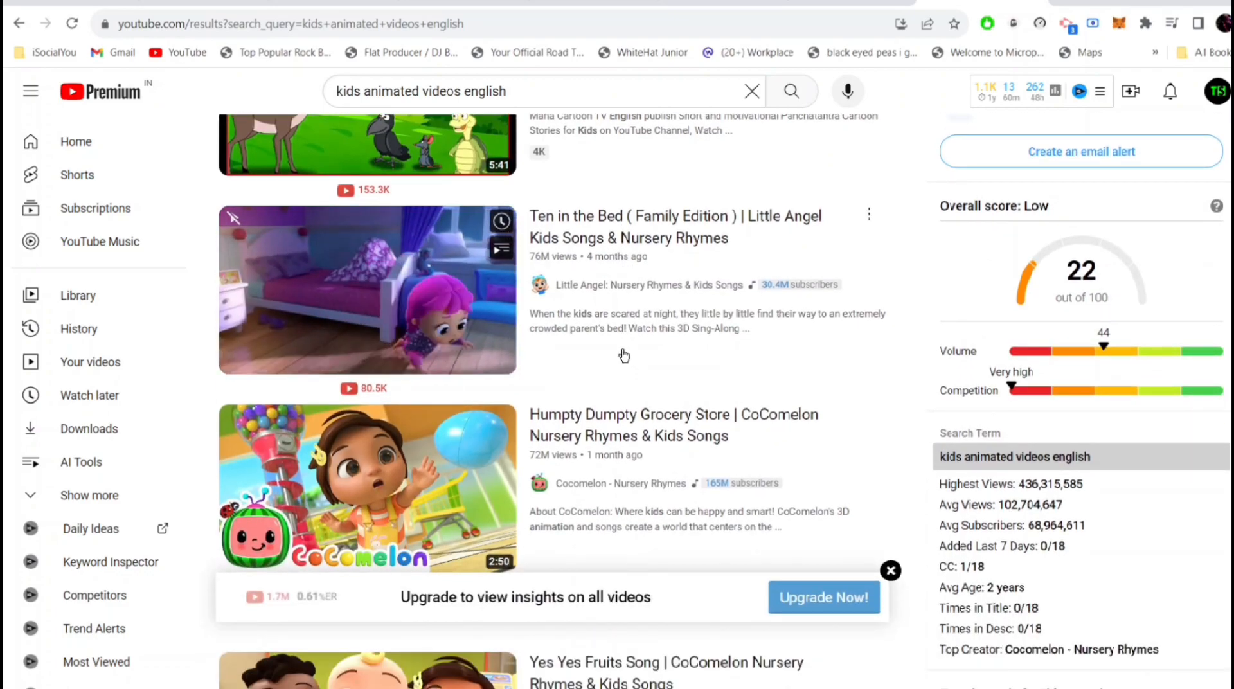
{"action": "scroll", "scroll_direction": "down", "scroll_amount": 3}
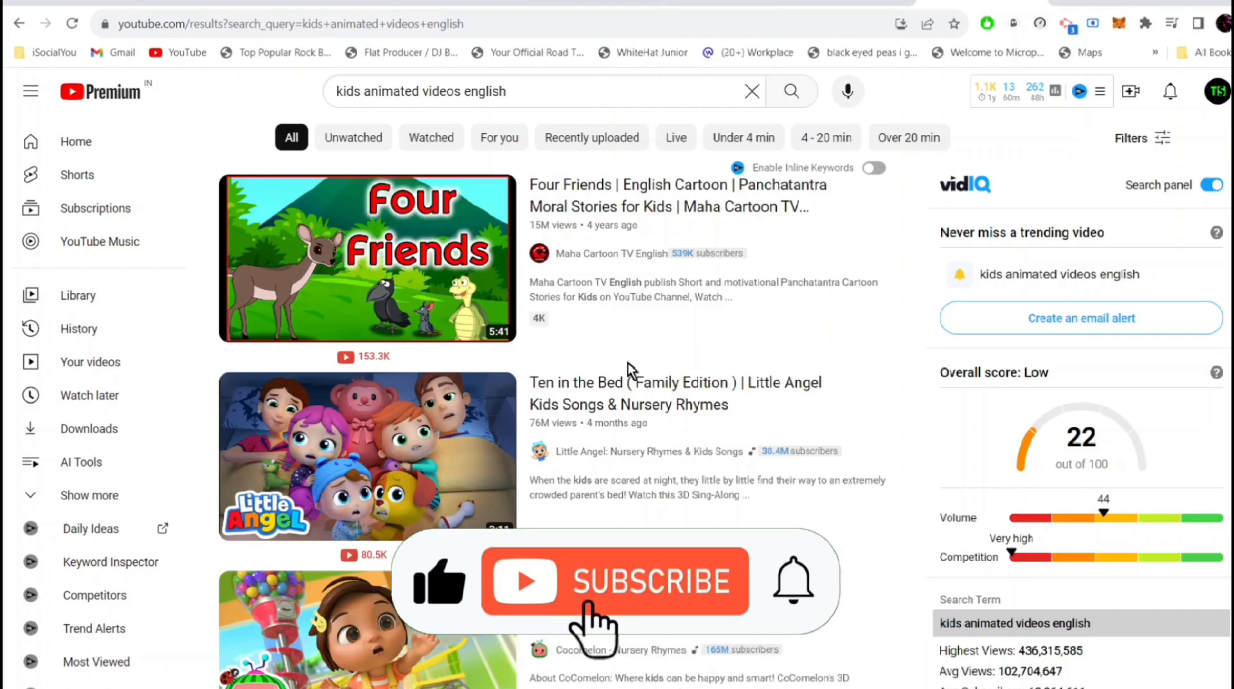
{"action": "left_click", "coordinate": [616, 581]}
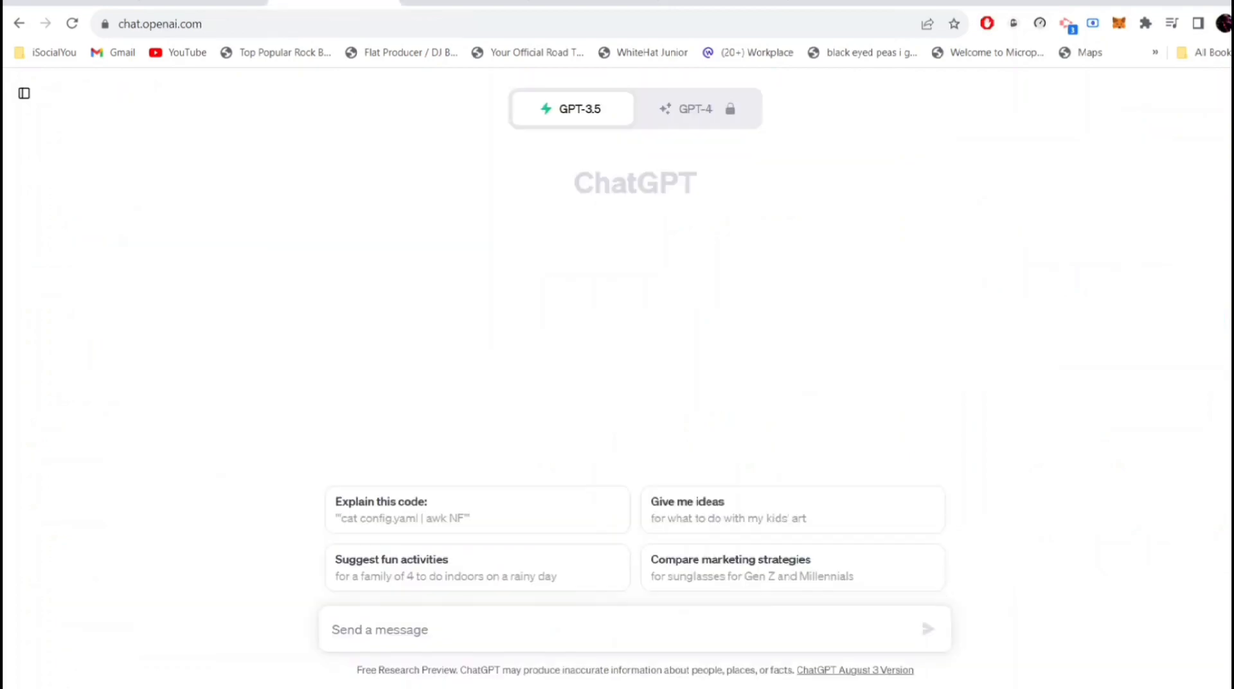
{"action": "mouse_move", "coordinate": [360, 233]}
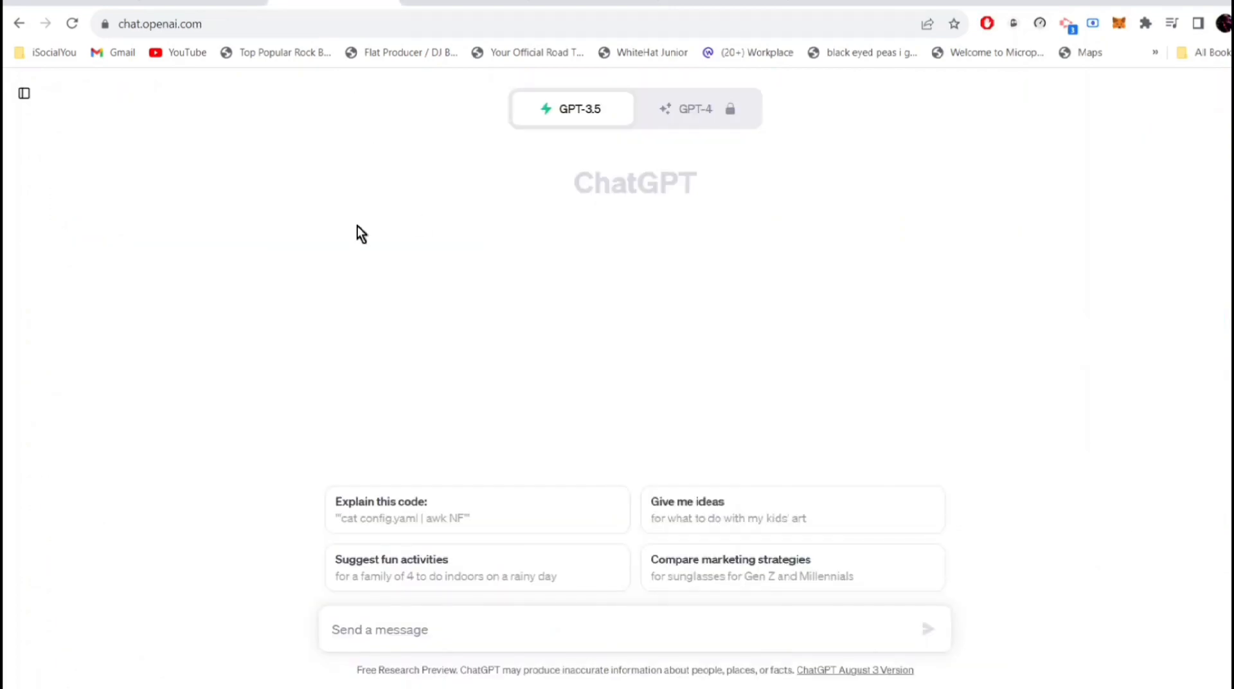
{"action": "mouse_move", "coordinate": [575, 307]}
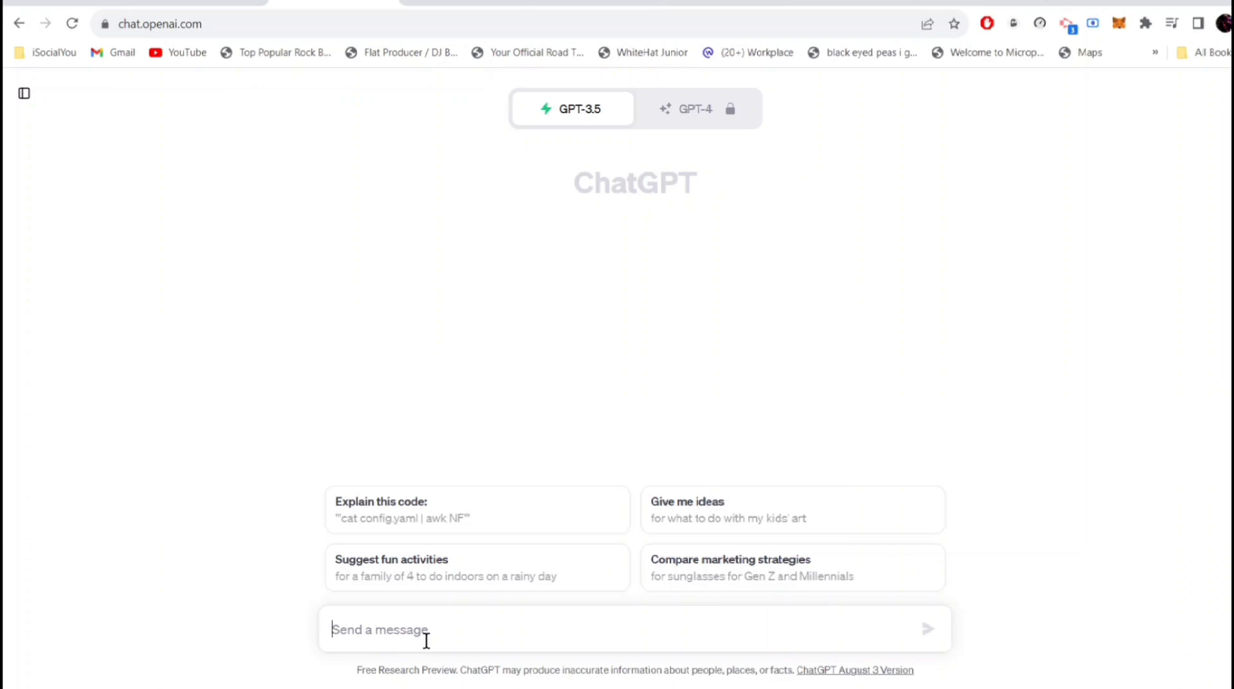
{"action": "type", "text": "write a story about a young explorer and his pet dog go on an adventure to find a hidden treassure in the enchanted jungle in about 200 words."}
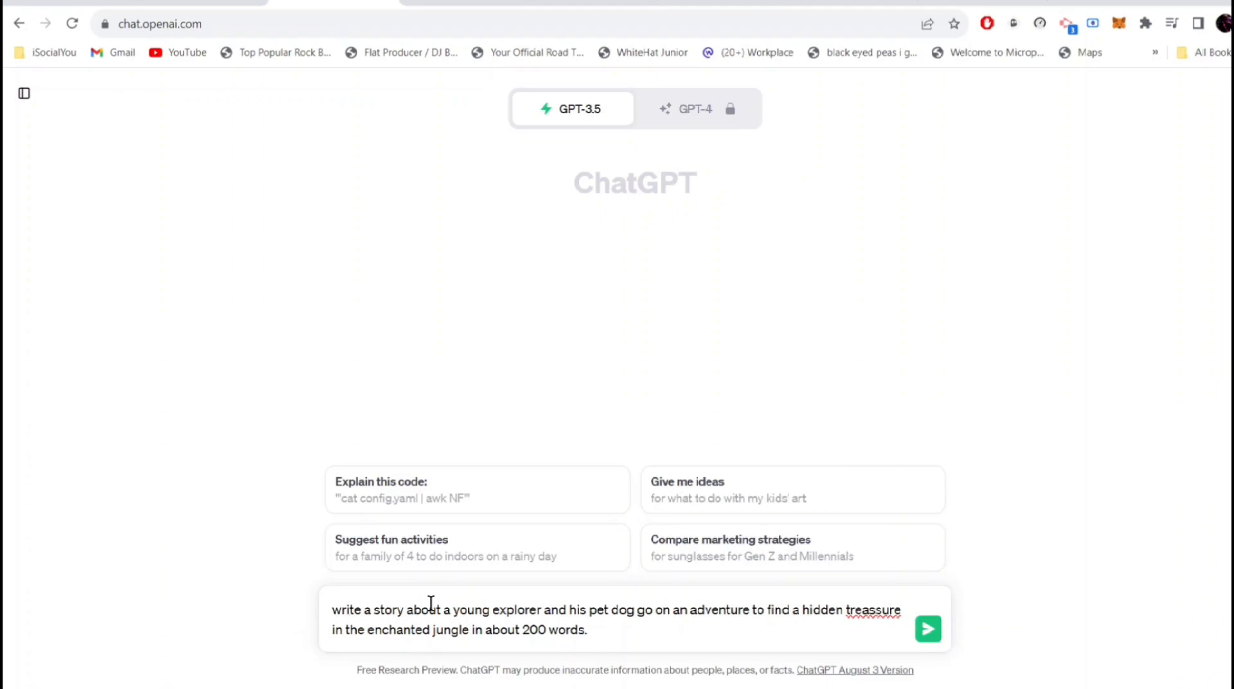
{"action": "mouse_move", "coordinate": [582, 613]}
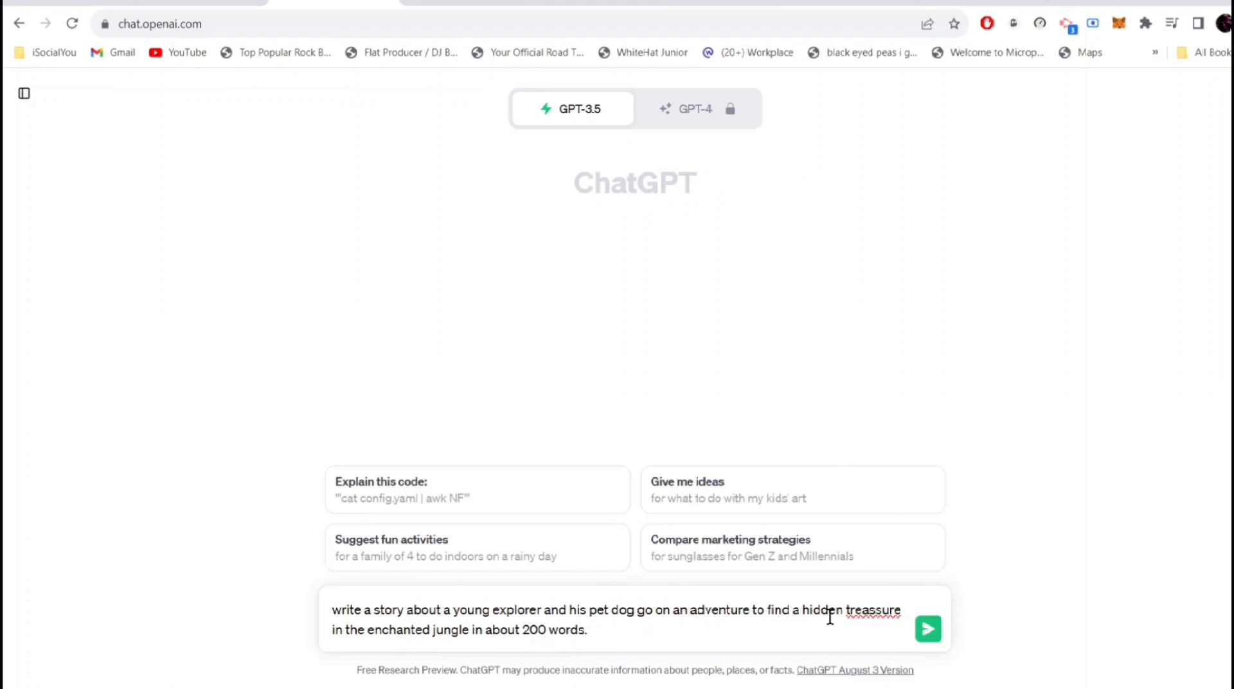
{"action": "mouse_move", "coordinate": [447, 626]}
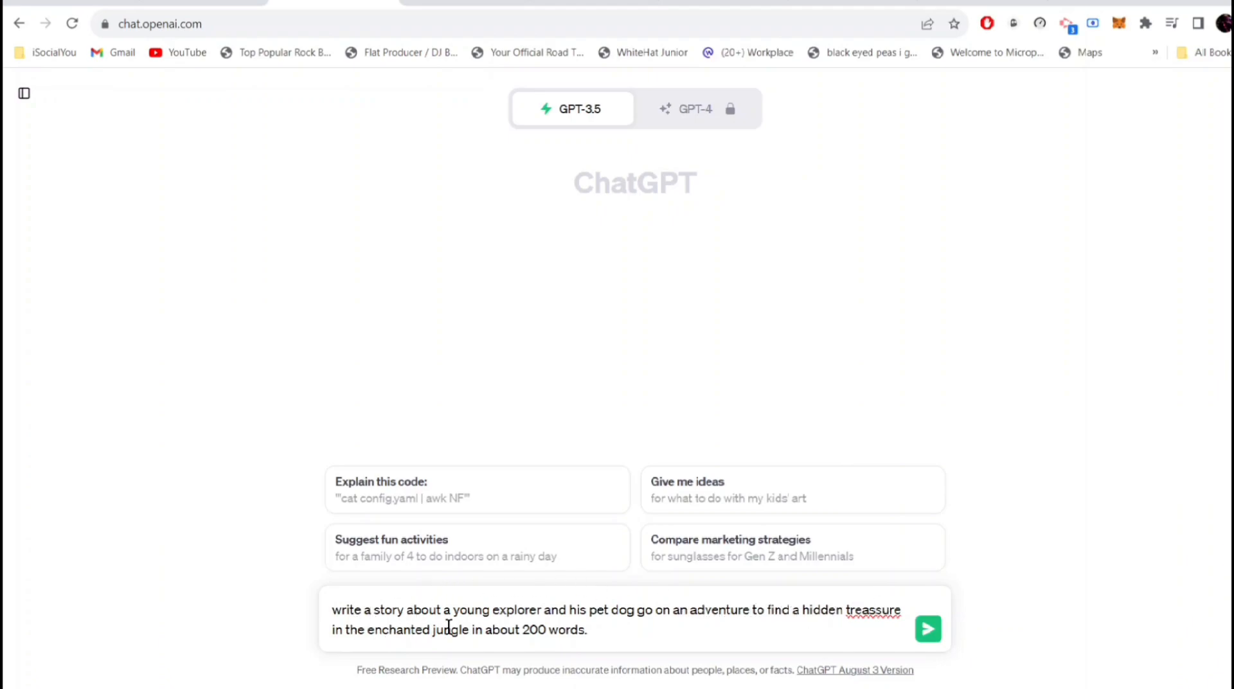
{"action": "mouse_move", "coordinate": [842, 597]}
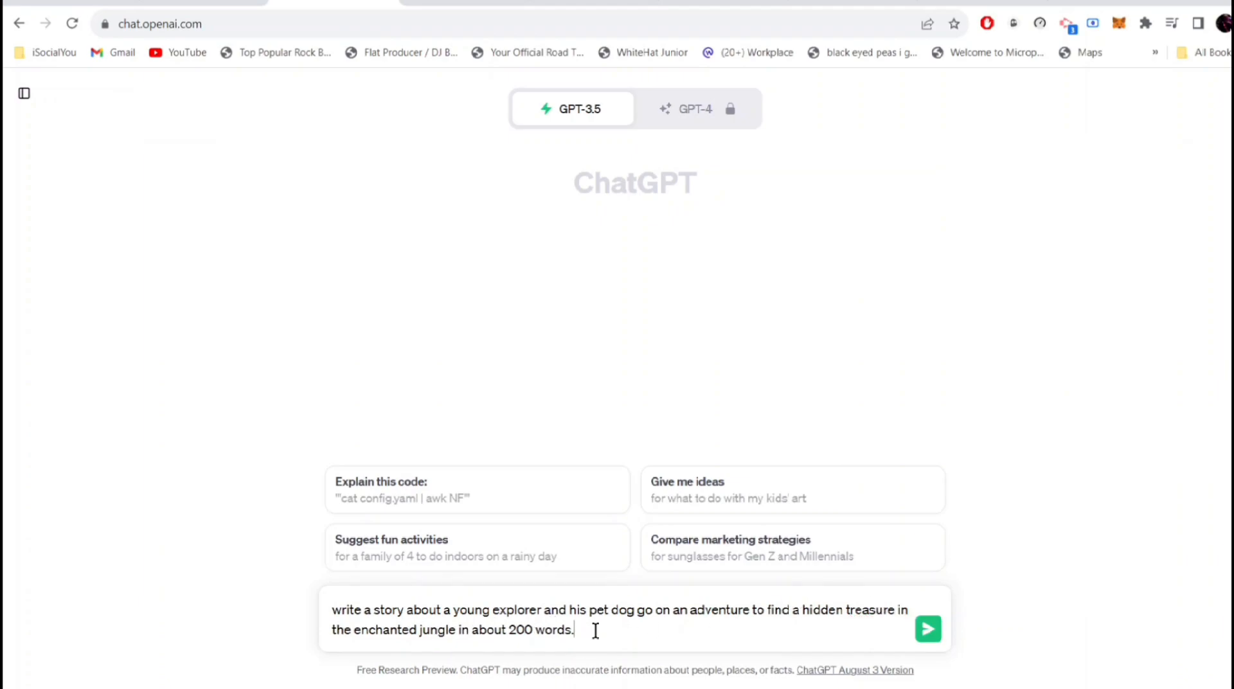
- Send the story request and read ChatGPT's tale of Leo and his golden retriever Max
{"action": "left_click", "coordinate": [927, 628]}
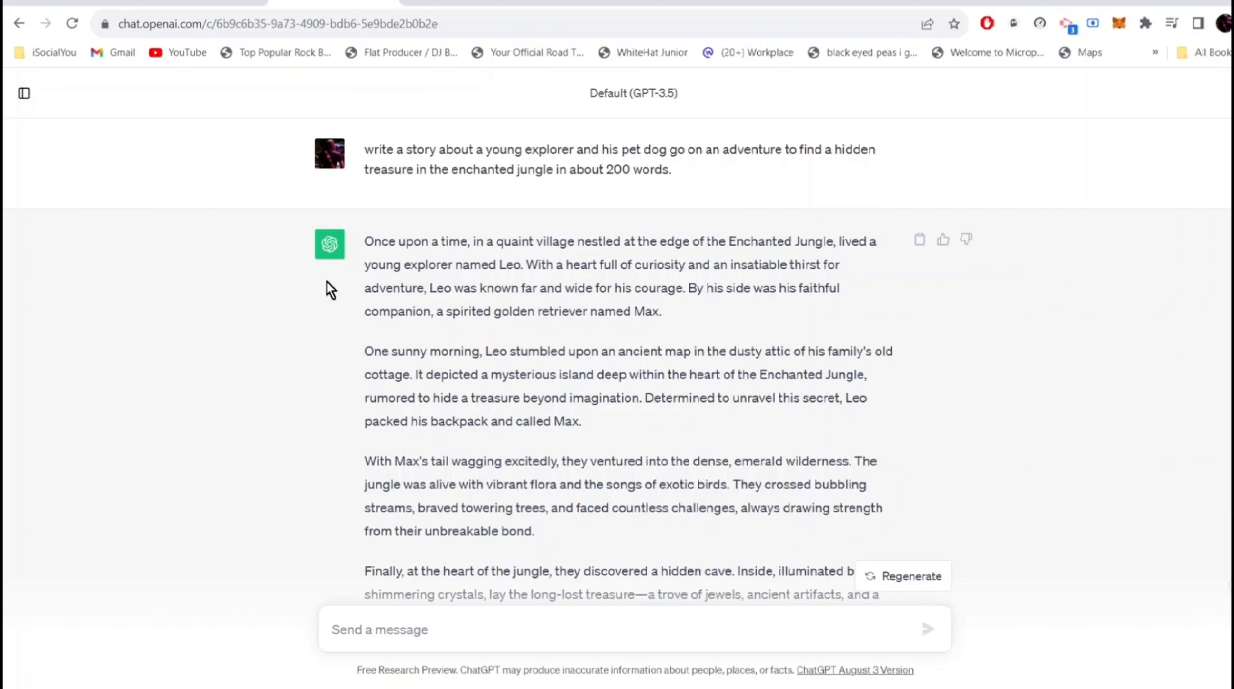
{"action": "mouse_move", "coordinate": [376, 260]}
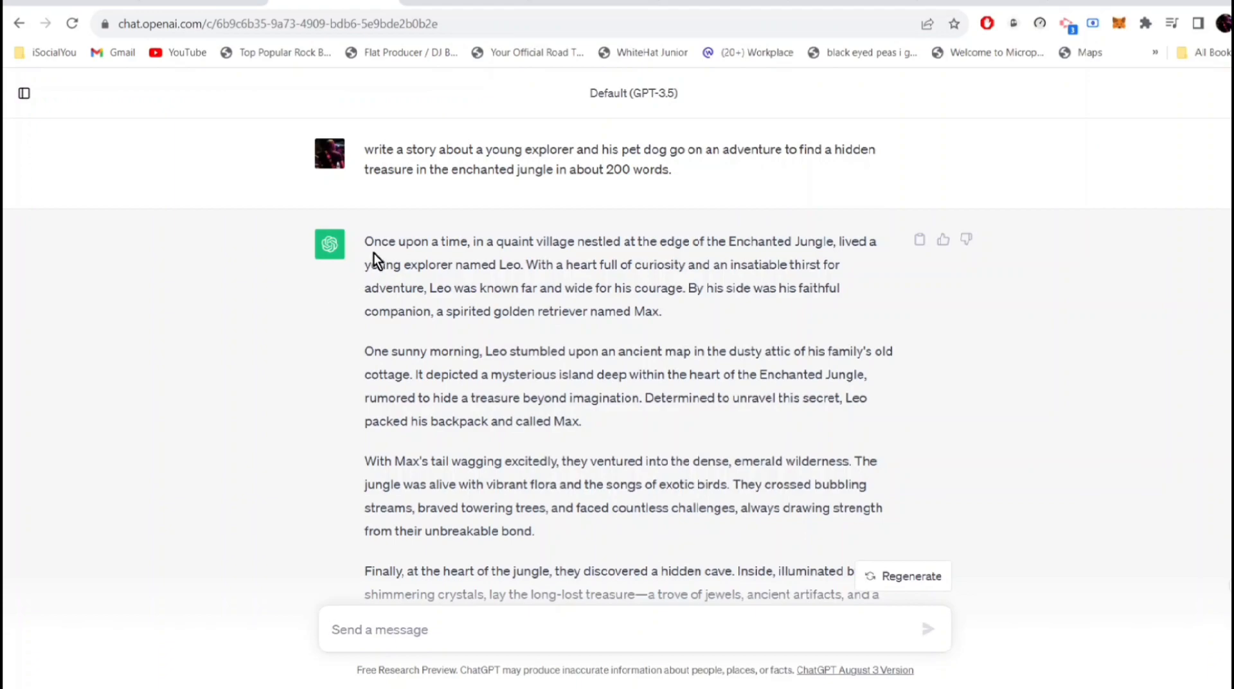
{"action": "mouse_move", "coordinate": [395, 295]}
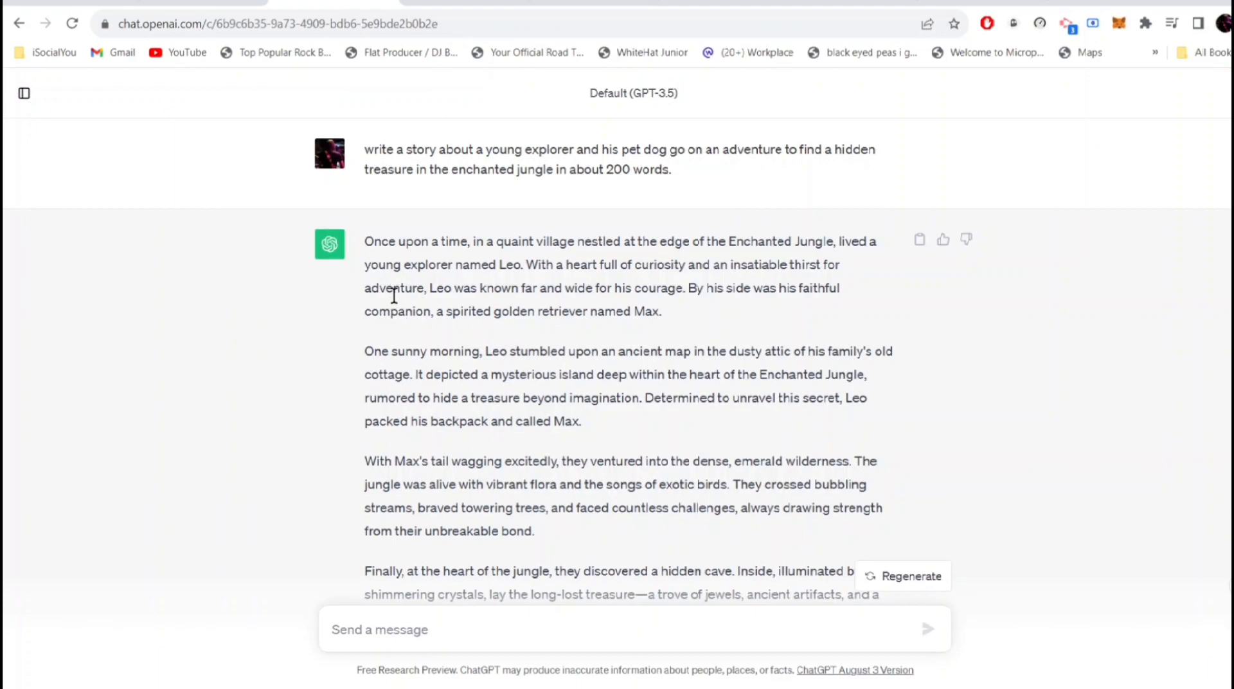
{"action": "mouse_move", "coordinate": [900, 581]}
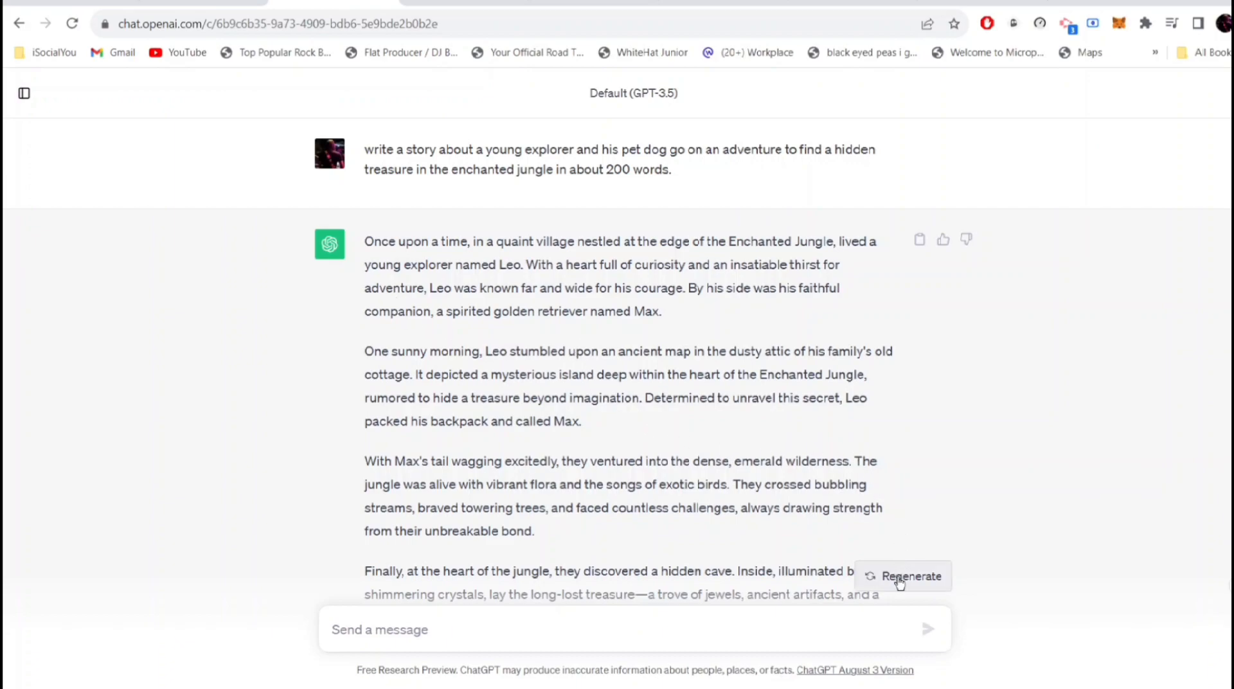
{"action": "scroll", "scroll_direction": "down", "scroll_amount": 3}
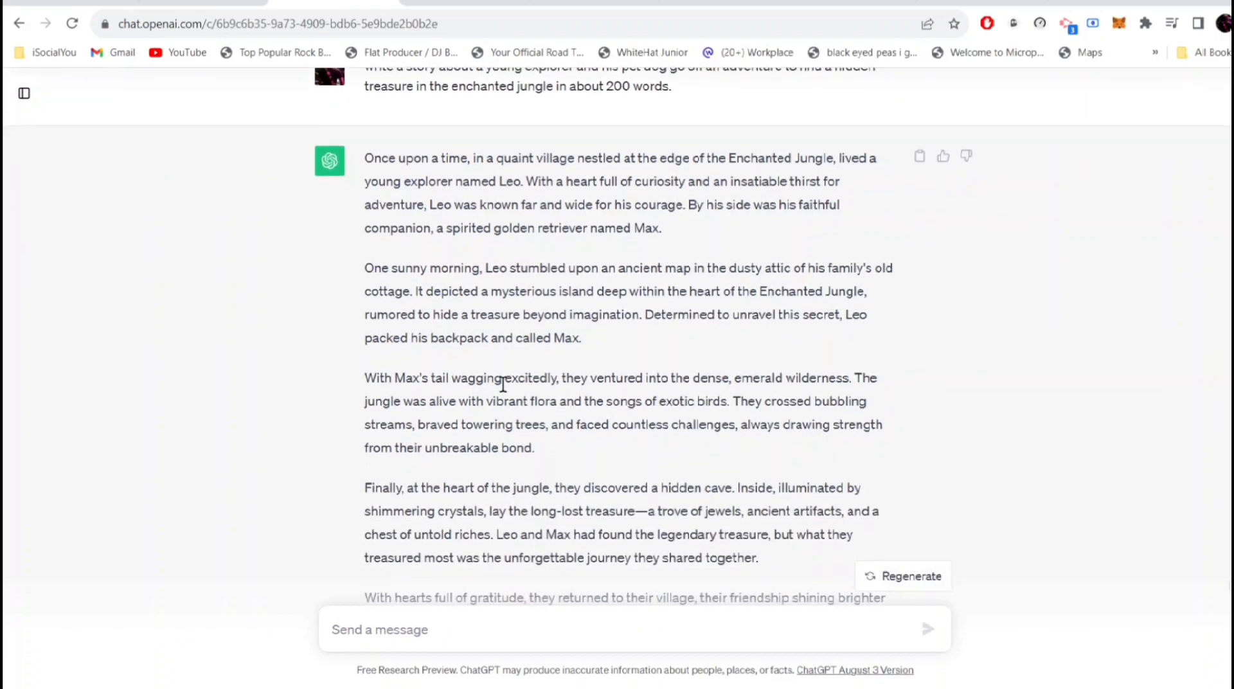
{"action": "mouse_move", "coordinate": [531, 378]}
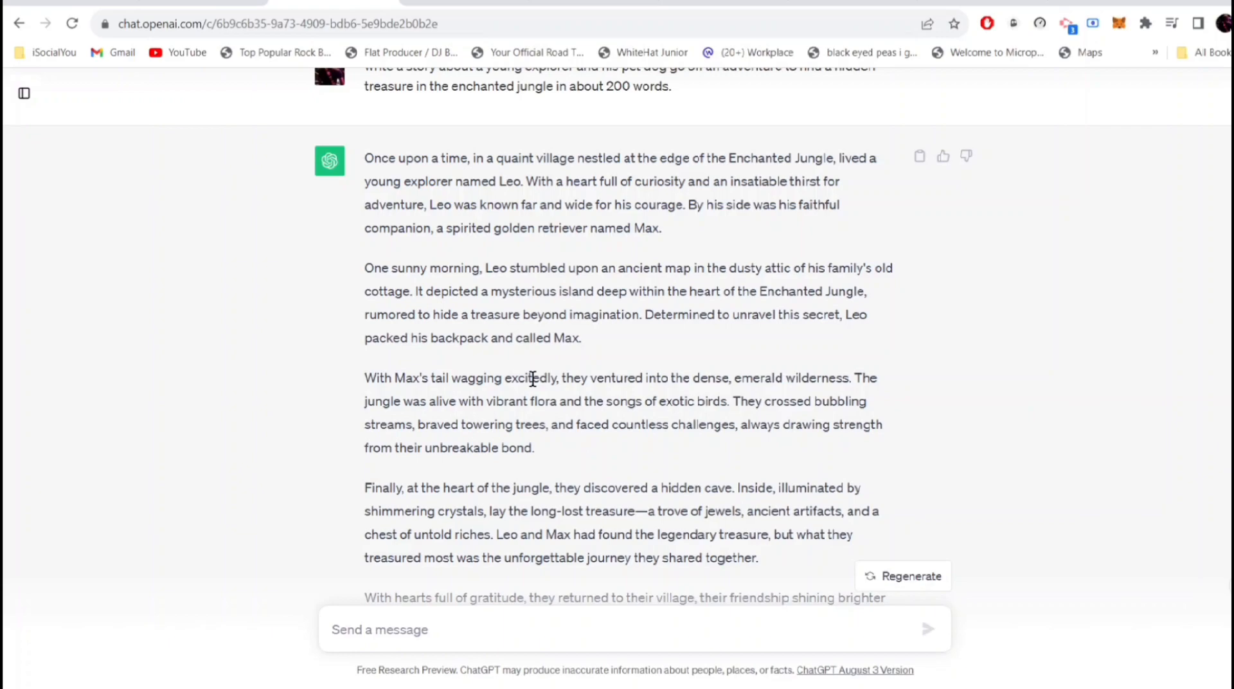
{"action": "scroll", "scroll_direction": "down", "scroll_amount": 3}
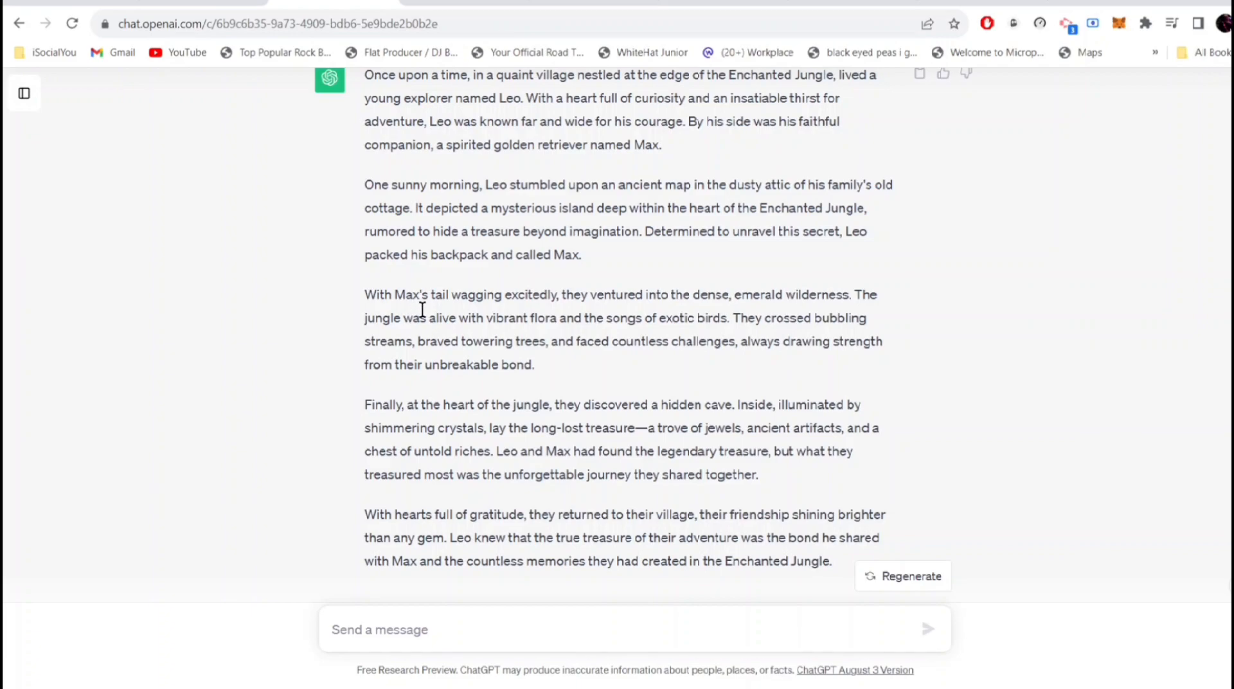
{"action": "mouse_move", "coordinate": [480, 173]}
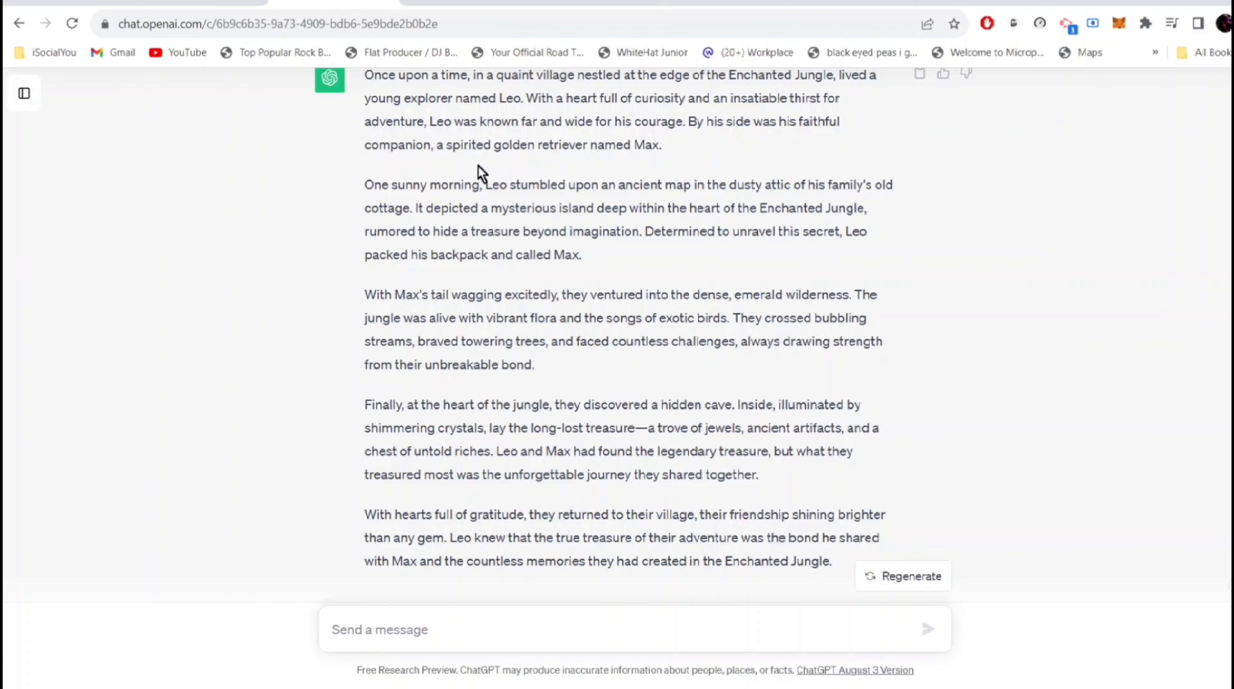
{"action": "mouse_move", "coordinate": [531, 90]}
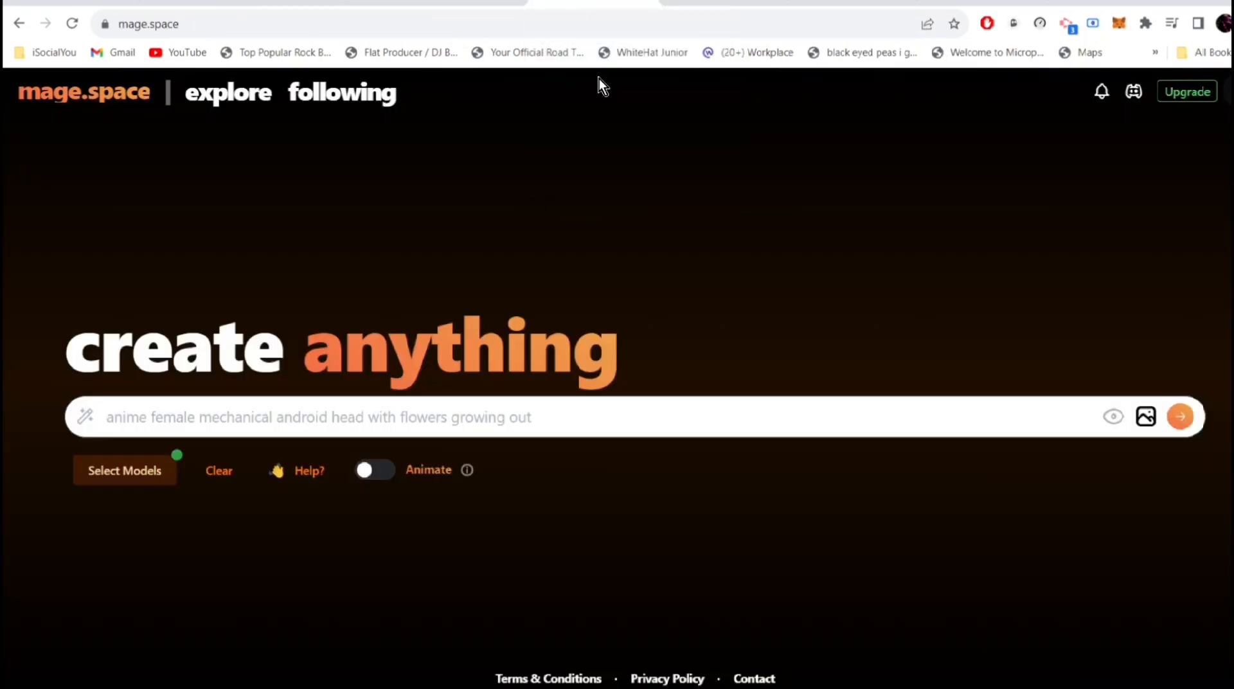
{"action": "mouse_move", "coordinate": [615, 465]}
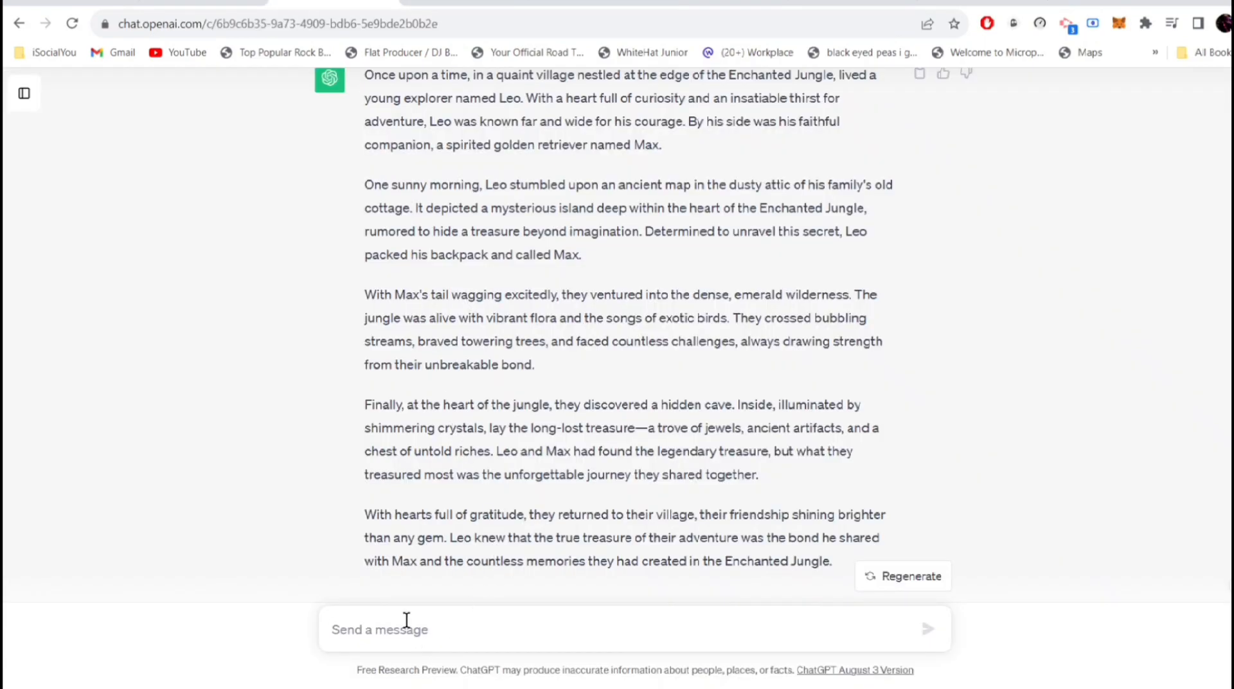
- Ask ChatGPT to 'create image prompt suitable for above story.' and send it
{"action": "left_click", "coordinate": [406, 628]}
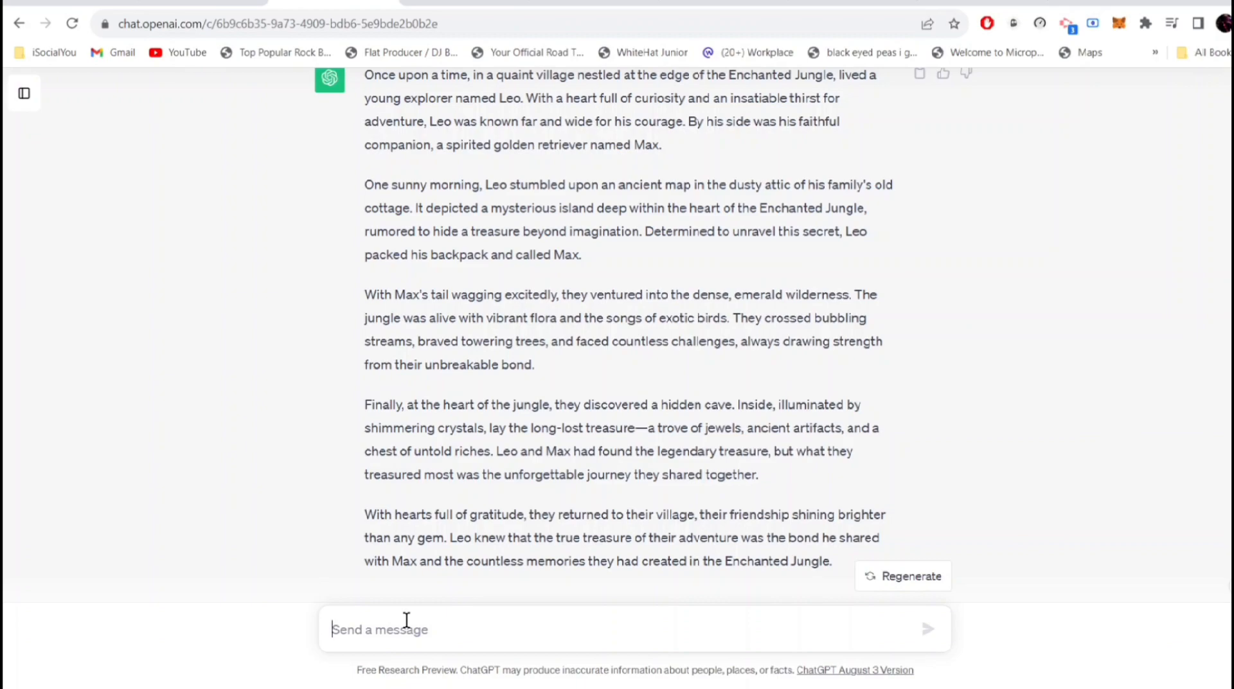
{"action": "type", "text": "create image prompt suitable for above story."}
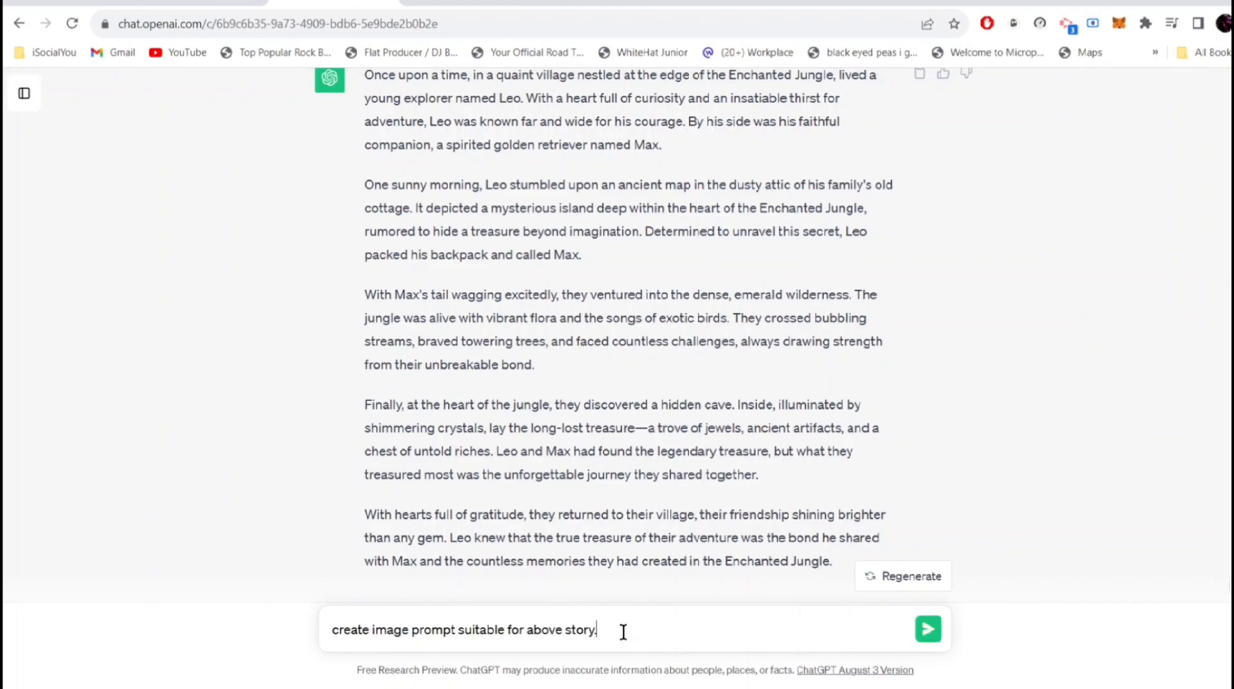
{"action": "left_click", "coordinate": [927, 629]}
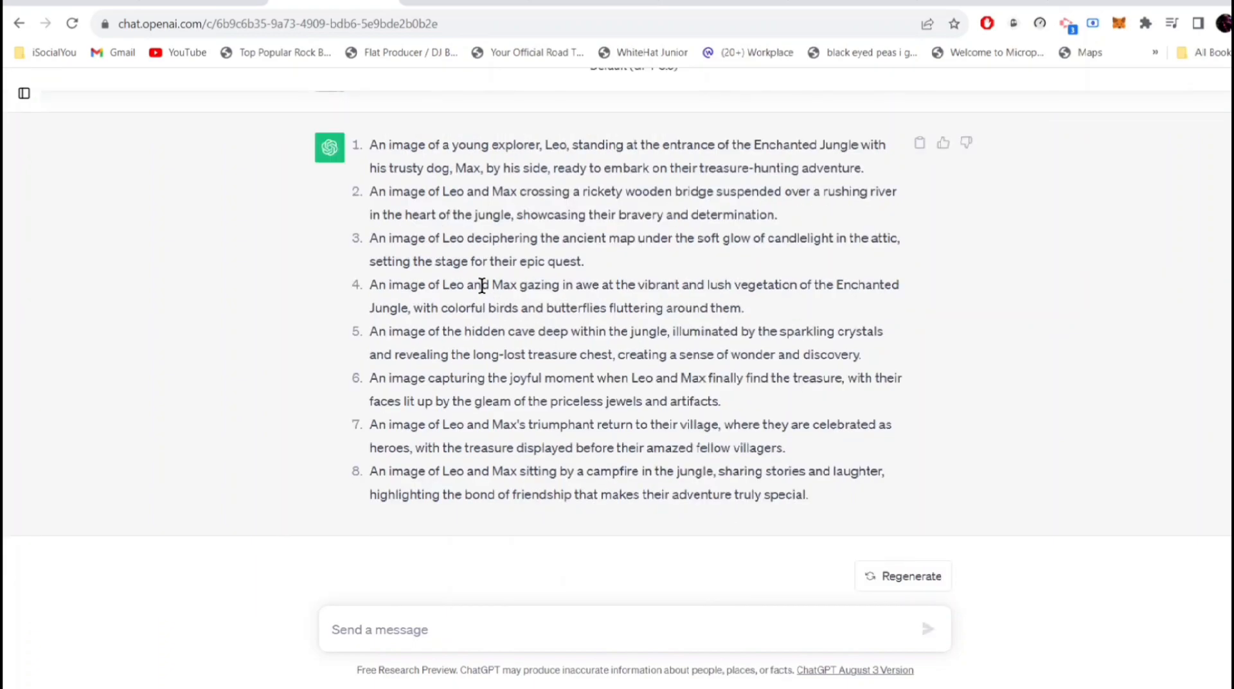
{"action": "mouse_move", "coordinate": [391, 172]}
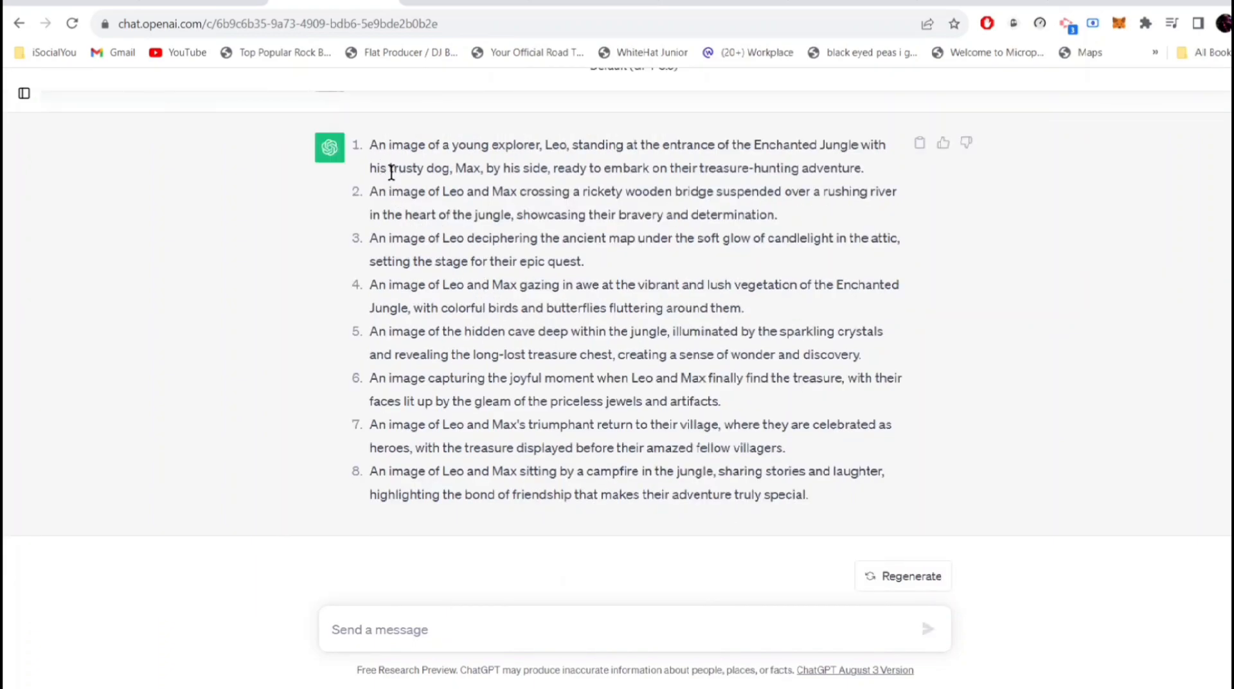
{"action": "mouse_move", "coordinate": [590, 371]}
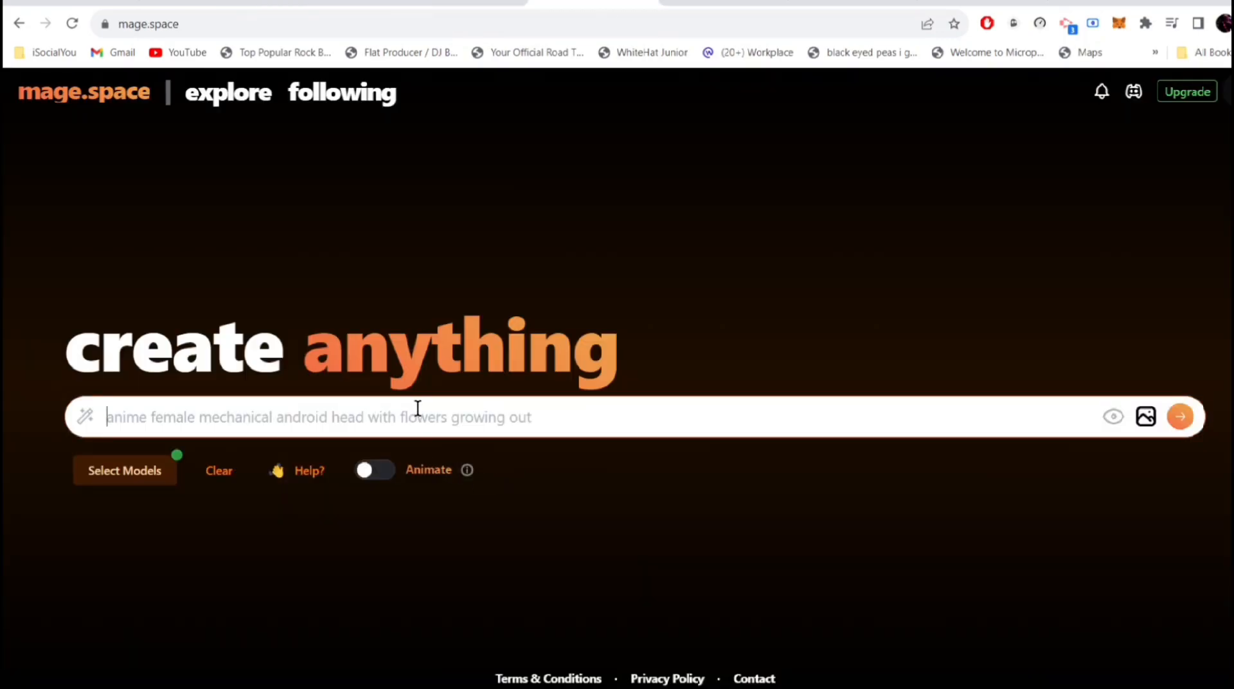
- Enter the Leo jungle-entrance prompt with hyper-realistic, 32k ultra hd, Pixar/Disney or Cinema 4D style and 16:9 ratio
{"action": "type", "text": "An image of a young explorer, Leo, standing at the entrance of the Enchanted Jungle with his trusty dog, Max, by his side, ready to embark on their treasure-hunting adventure."}
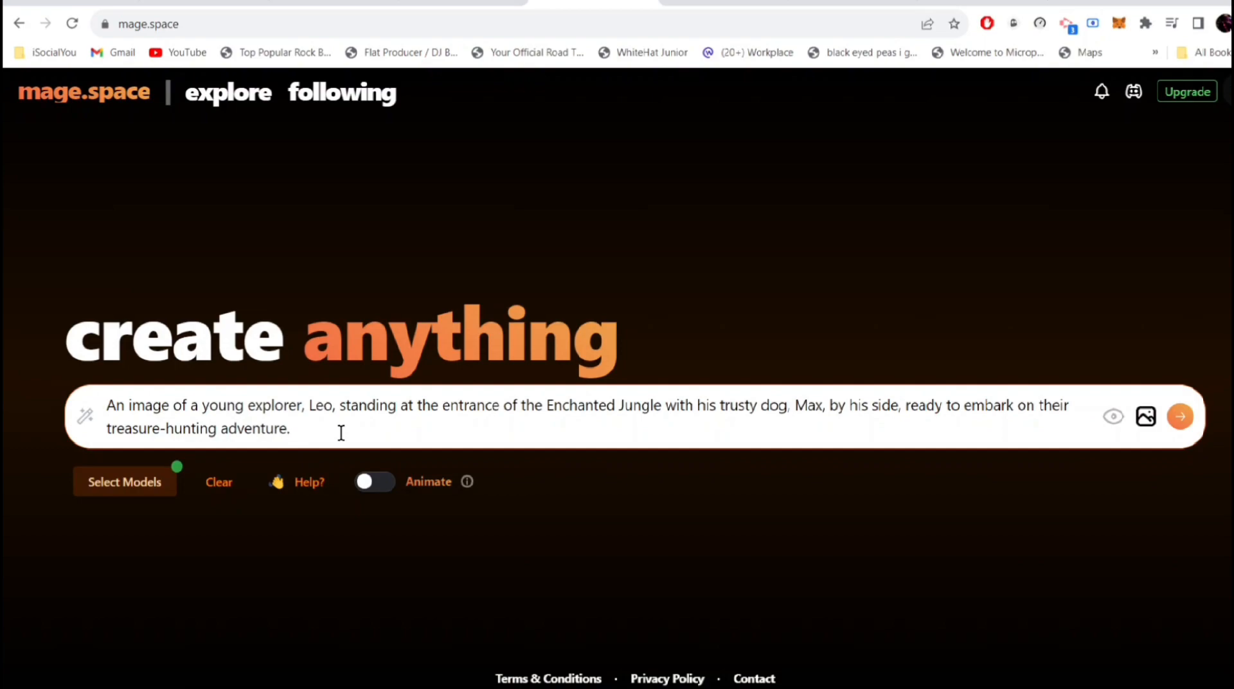
{"action": "type", "text": "hyper realistic. 32"}
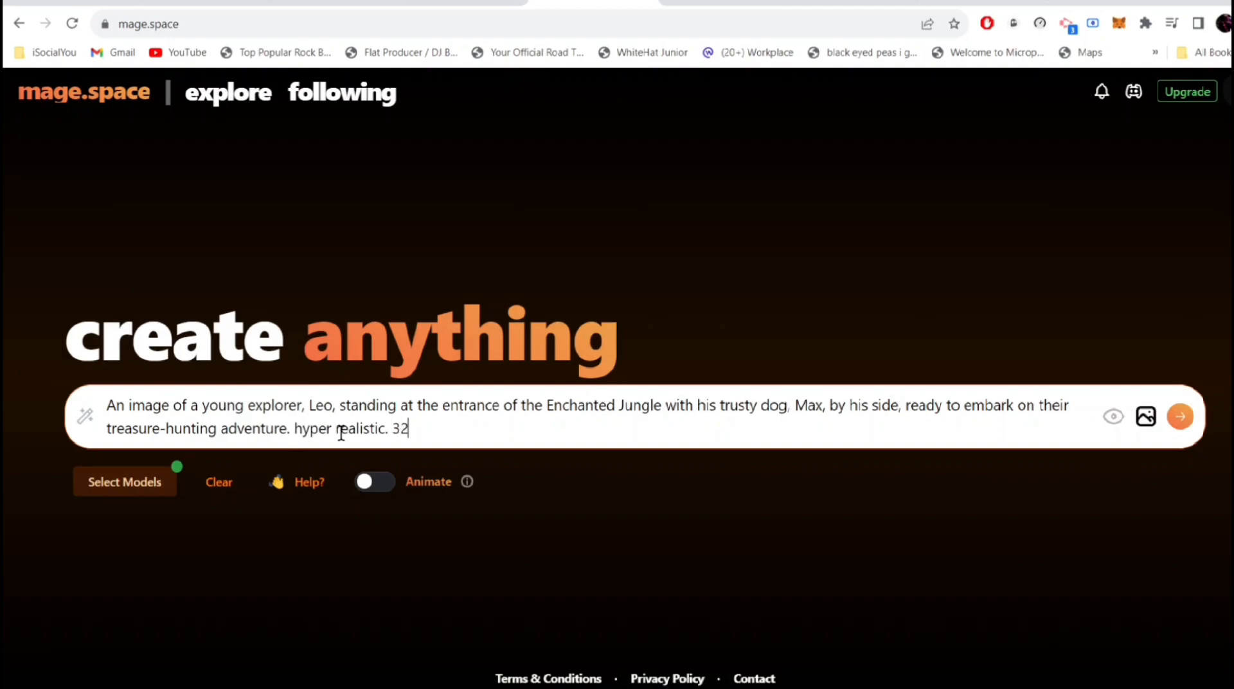
{"action": "type", "text": "k ultra hd , pixar stylr"}
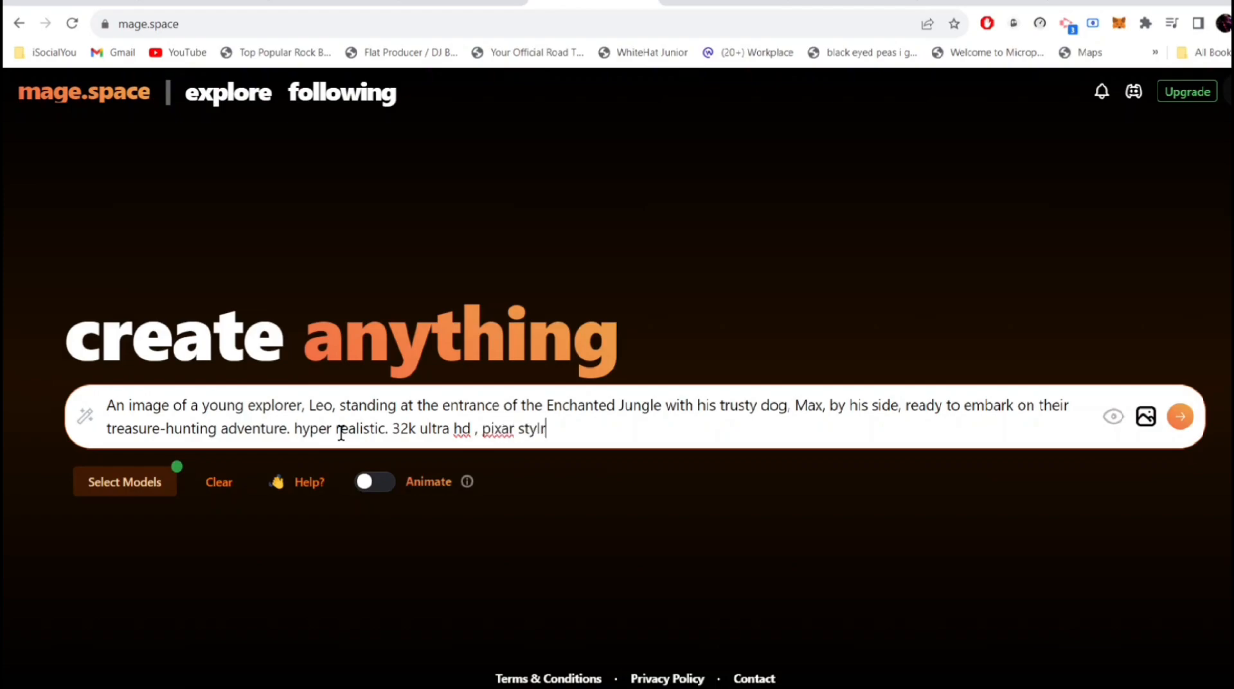
{"action": "type", "text": ", dis"}
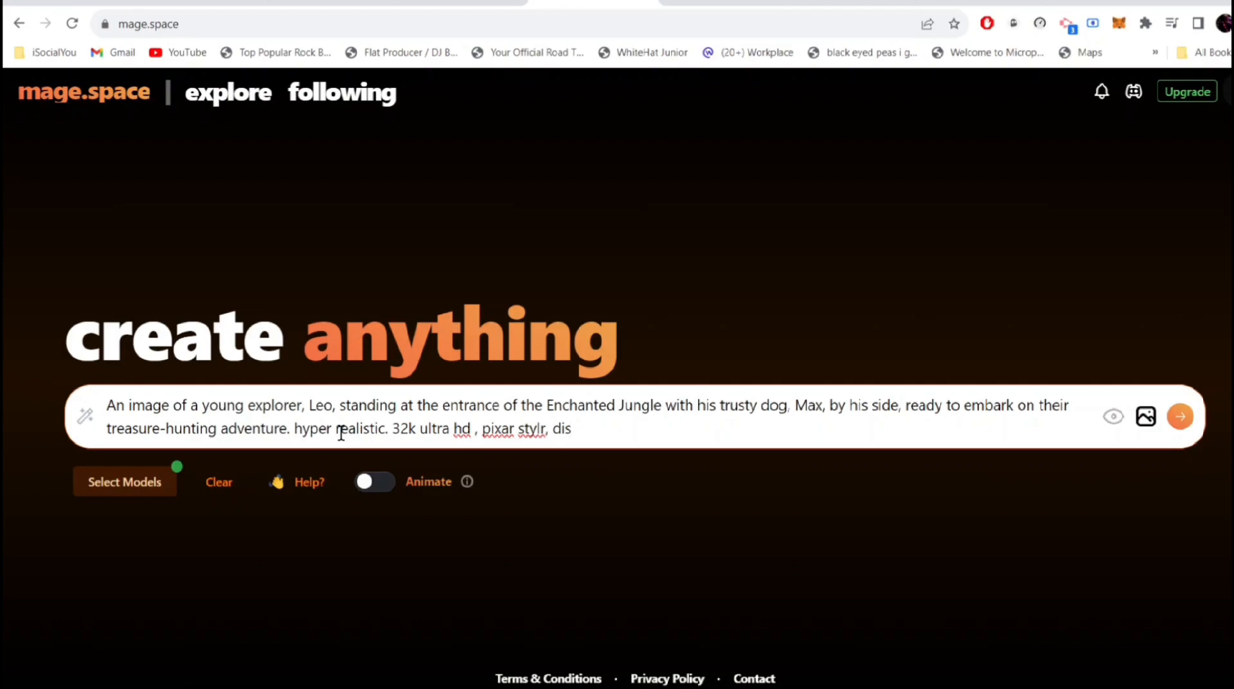
{"action": "type", "text": "e, disney style or cinema 4d - 16:9"}
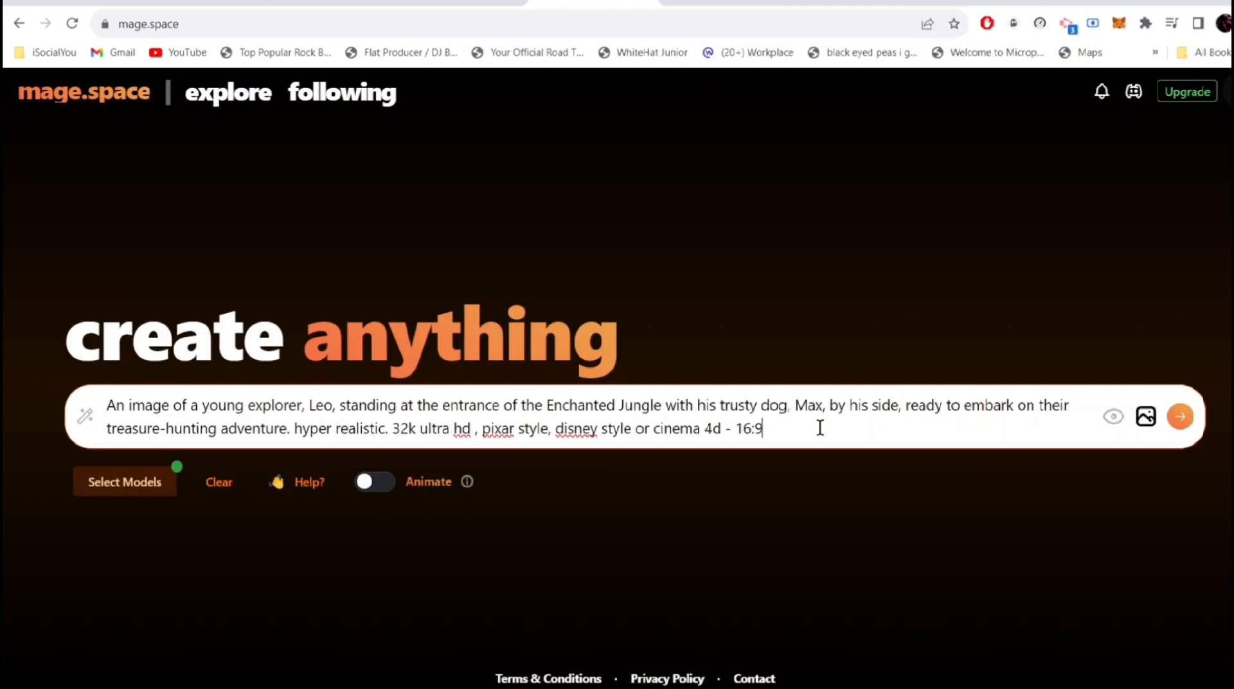
- Generate the jungle-entrance image, download it, and close the image preview
{"action": "left_click", "coordinate": [1180, 415]}
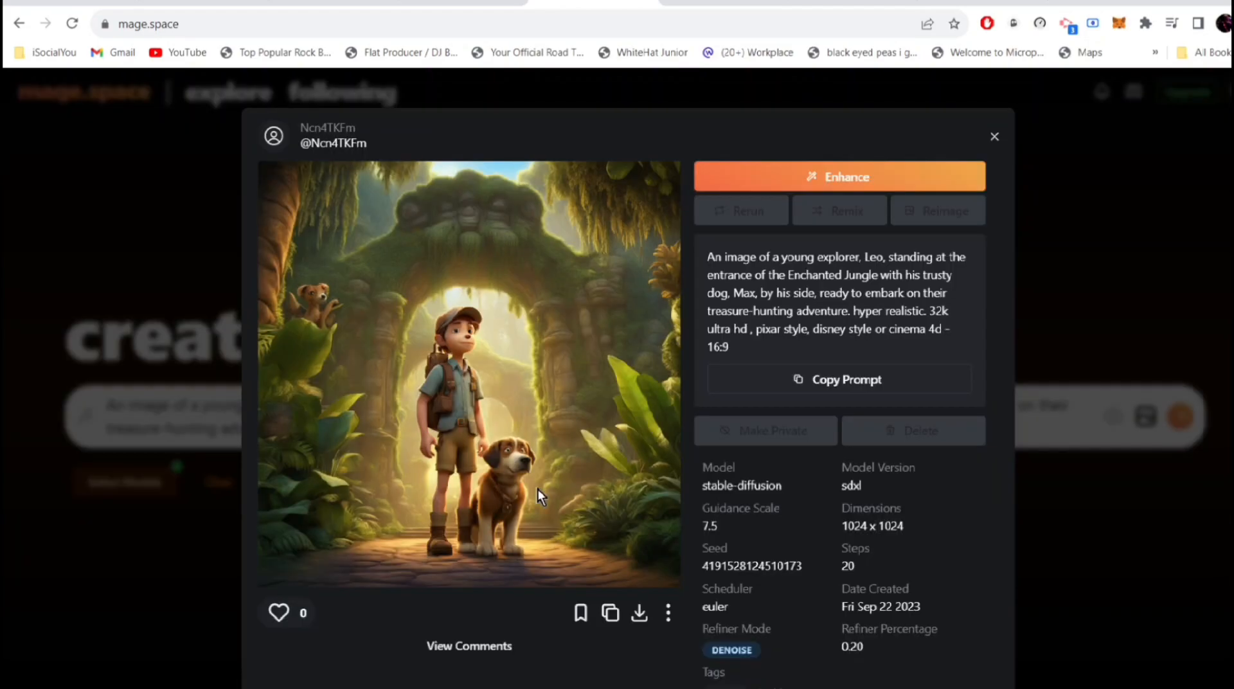
{"action": "mouse_move", "coordinate": [569, 417]}
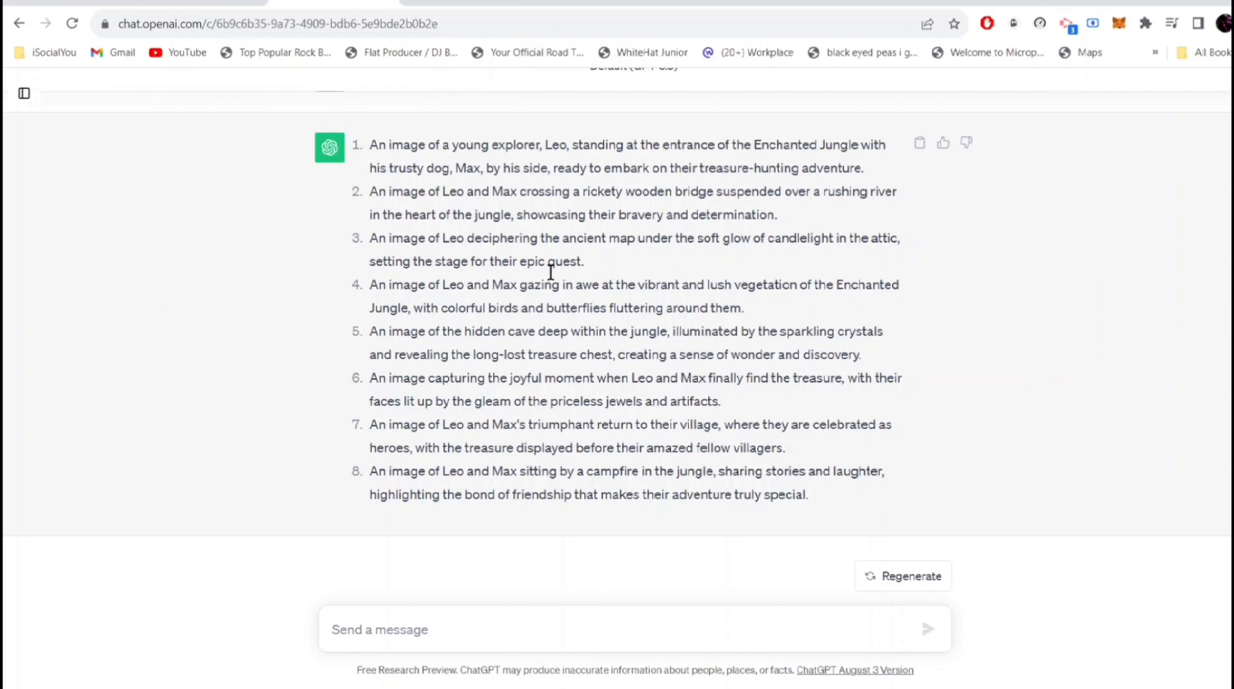
{"action": "mouse_move", "coordinate": [404, 309]}
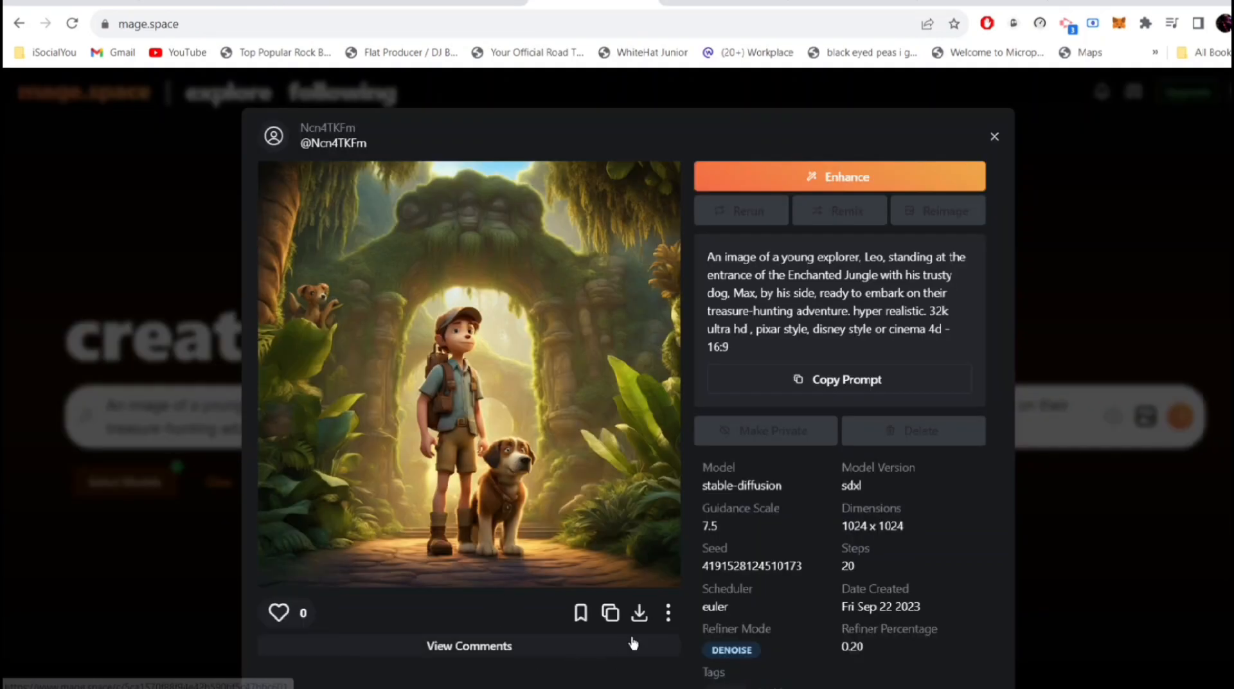
{"action": "left_click", "coordinate": [639, 614]}
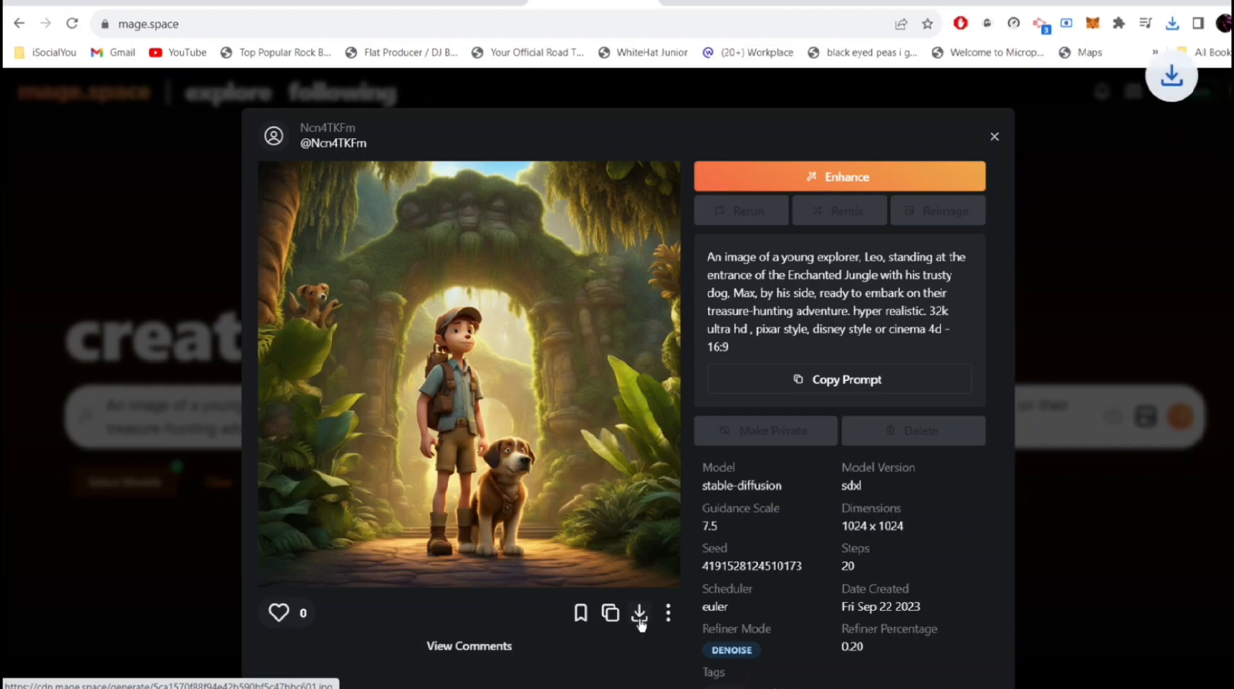
{"action": "left_click", "coordinate": [639, 613]}
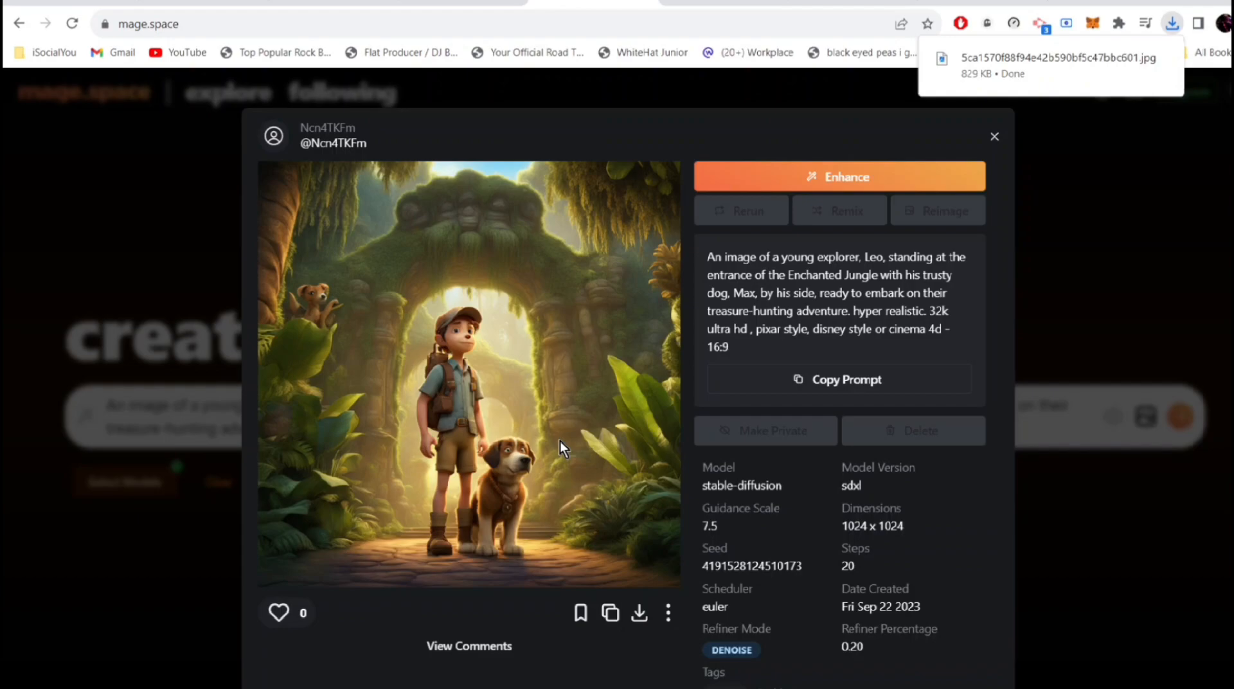
{"action": "left_click", "coordinate": [994, 137]}
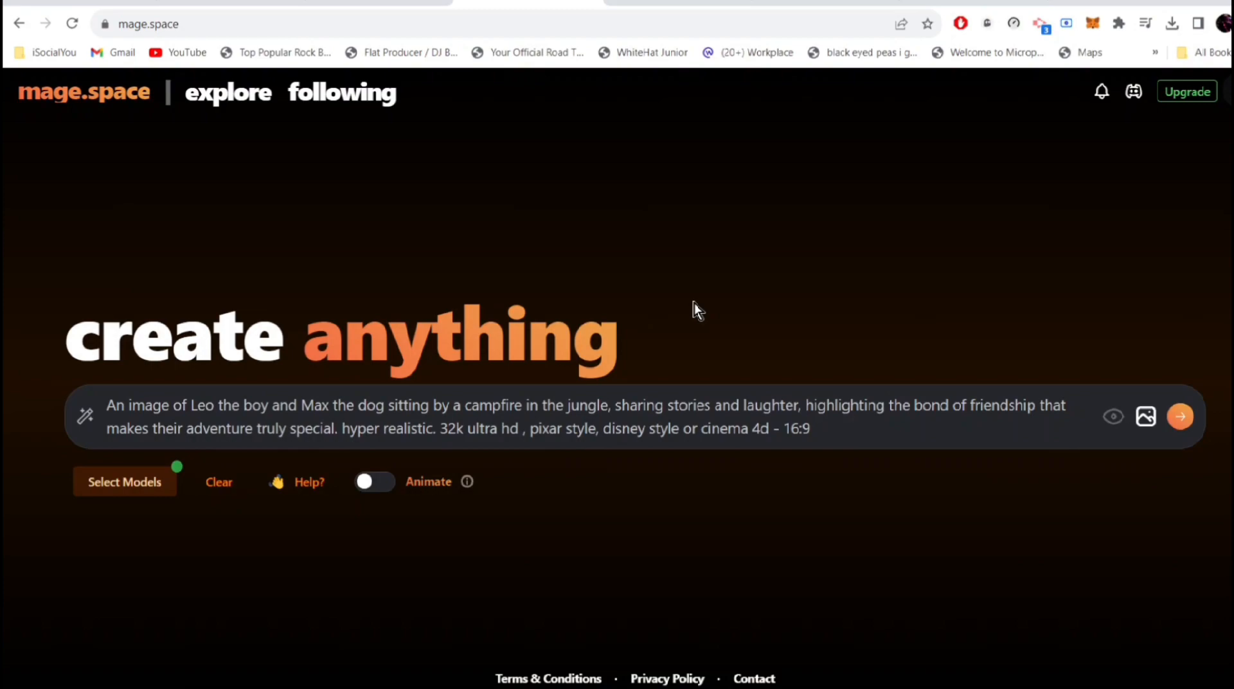
{"action": "mouse_move", "coordinate": [702, 278]}
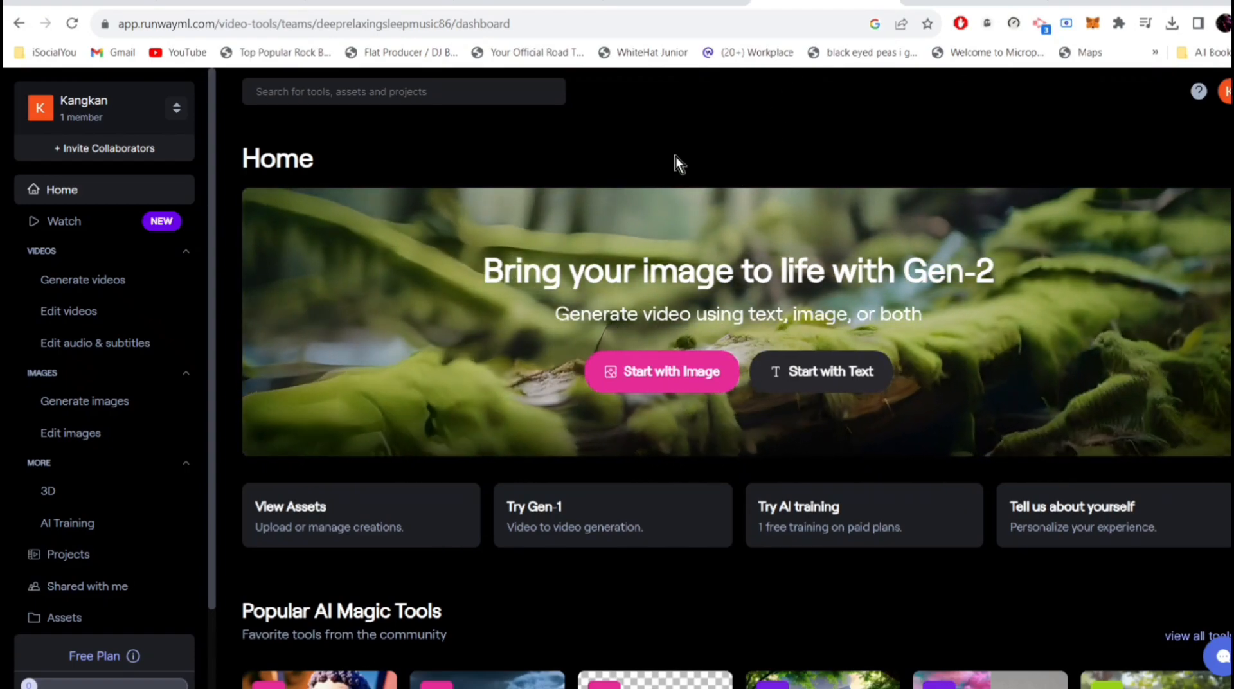
{"action": "mouse_move", "coordinate": [630, 184]}
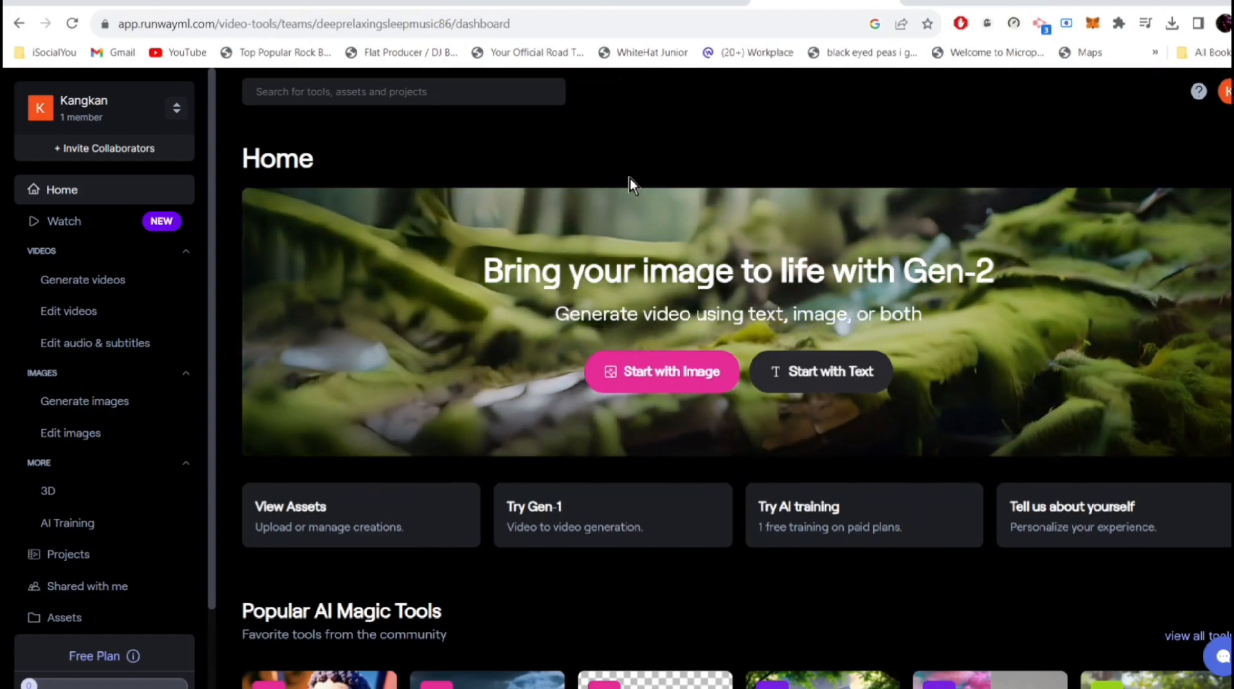
- Open Runway's Text/Image to Video tool from the Popular AI Magic Tools cards
{"action": "scroll", "scroll_direction": "down", "scroll_amount": 3}
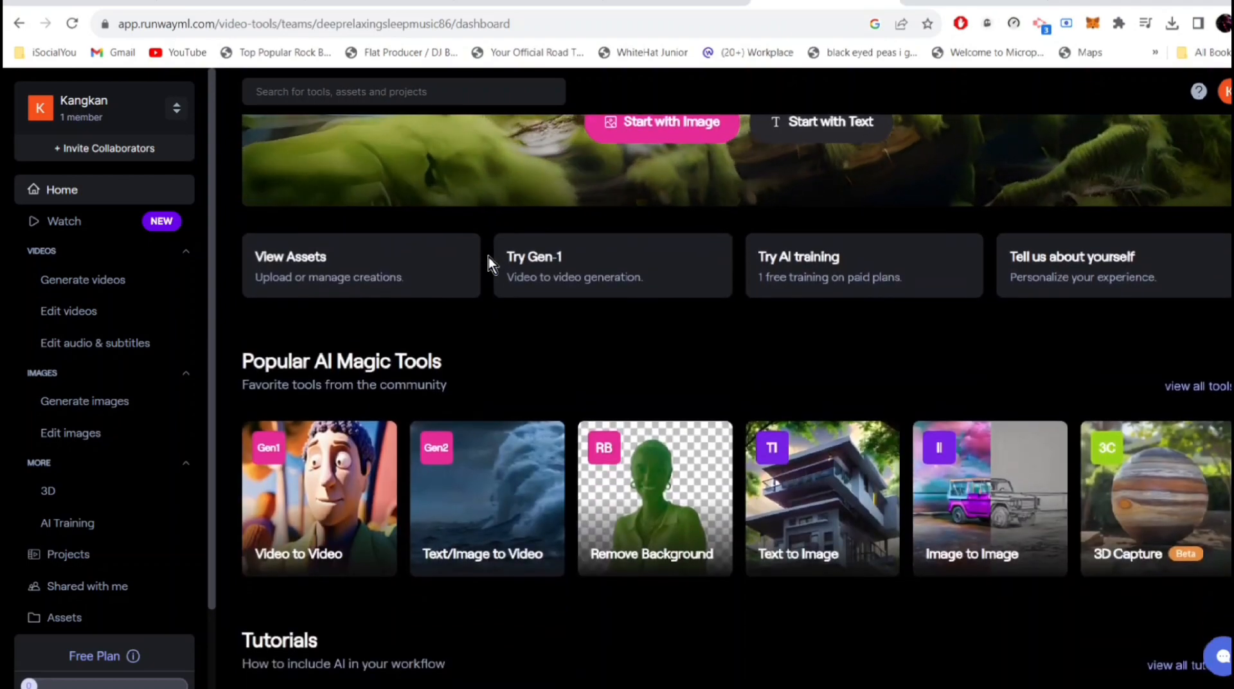
{"action": "mouse_move", "coordinate": [486, 544]}
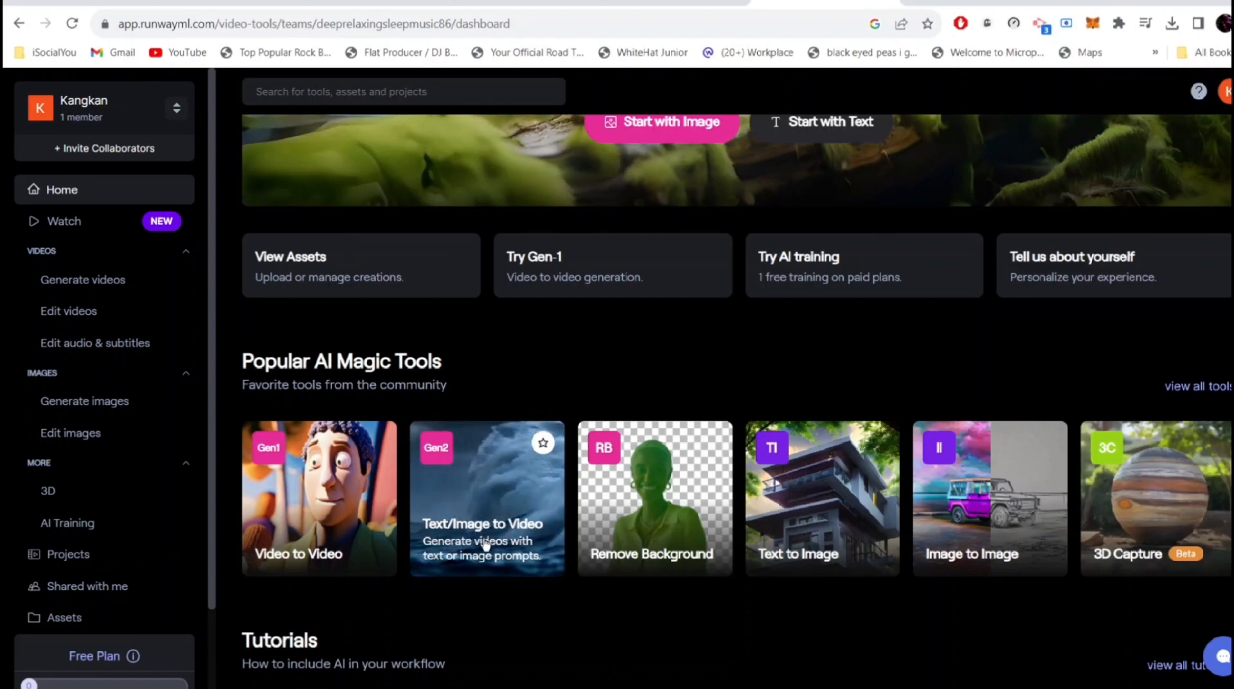
{"action": "mouse_move", "coordinate": [486, 498]}
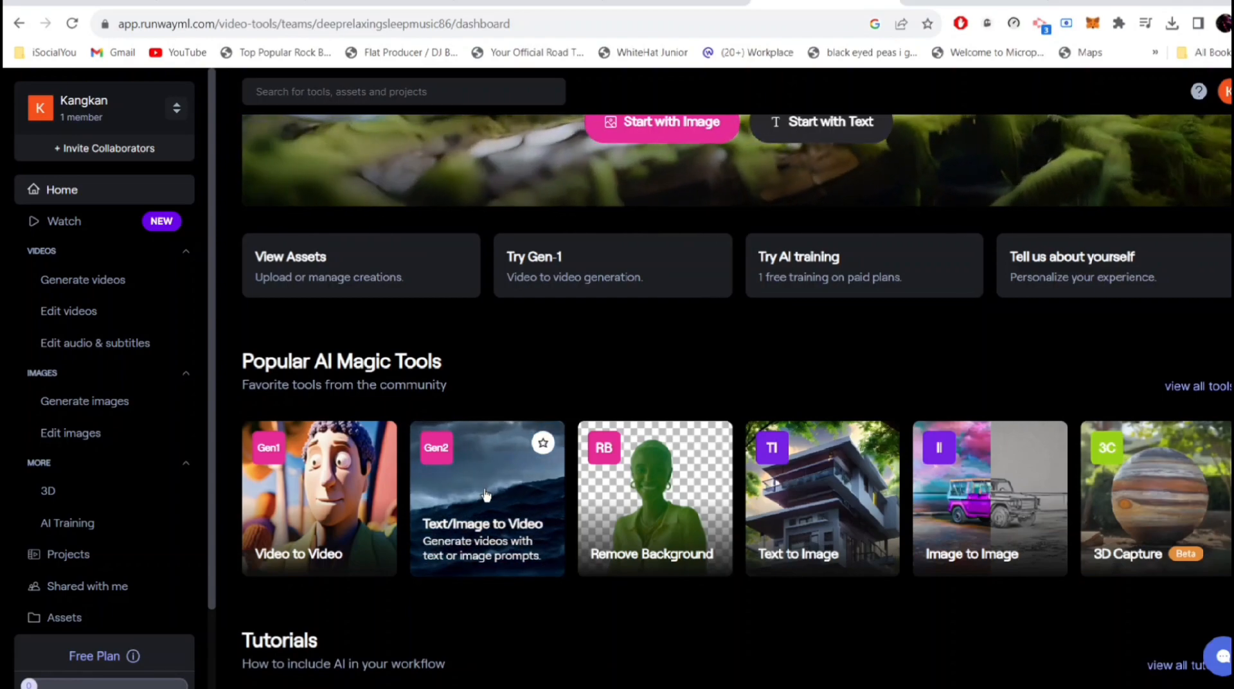
{"action": "left_click", "coordinate": [486, 498]}
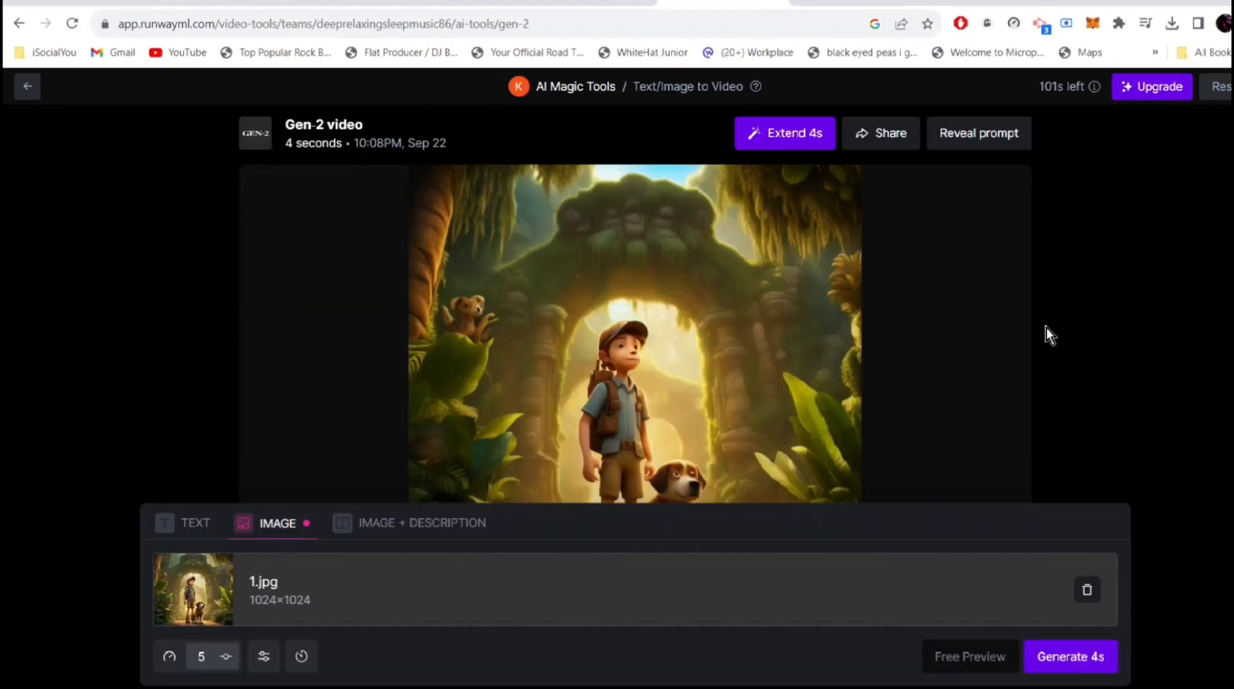
{"action": "mouse_move", "coordinate": [1102, 341]}
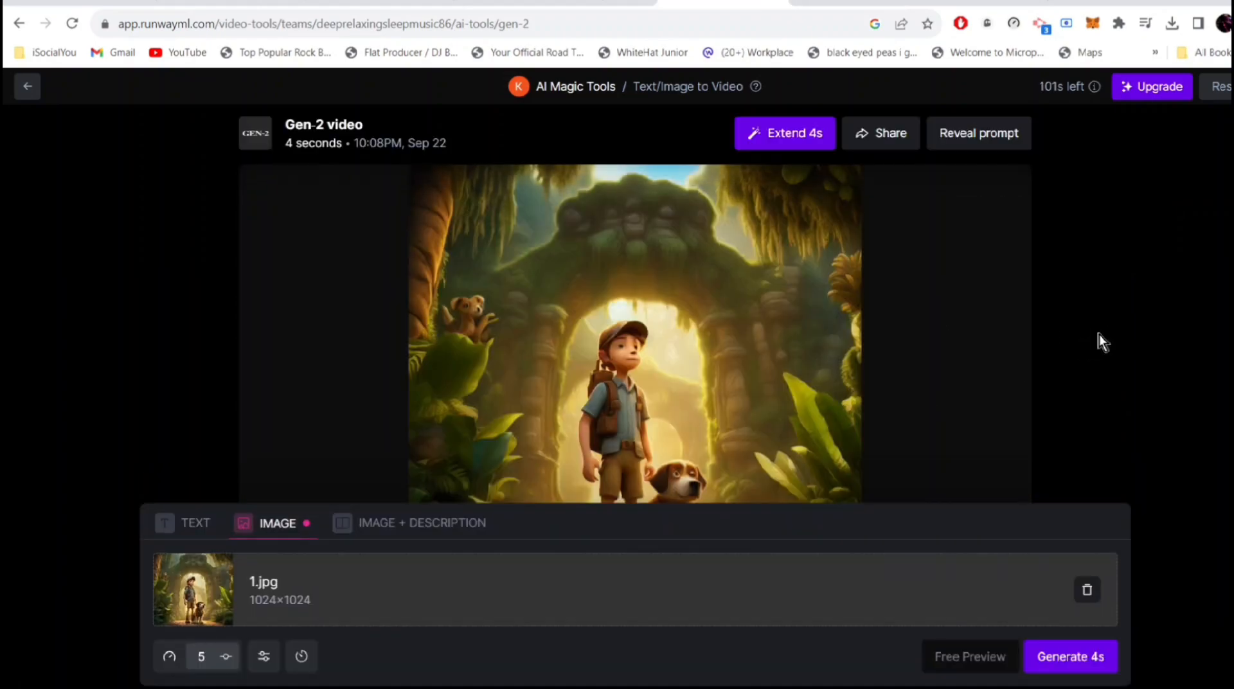
{"action": "mouse_move", "coordinate": [966, 185]}
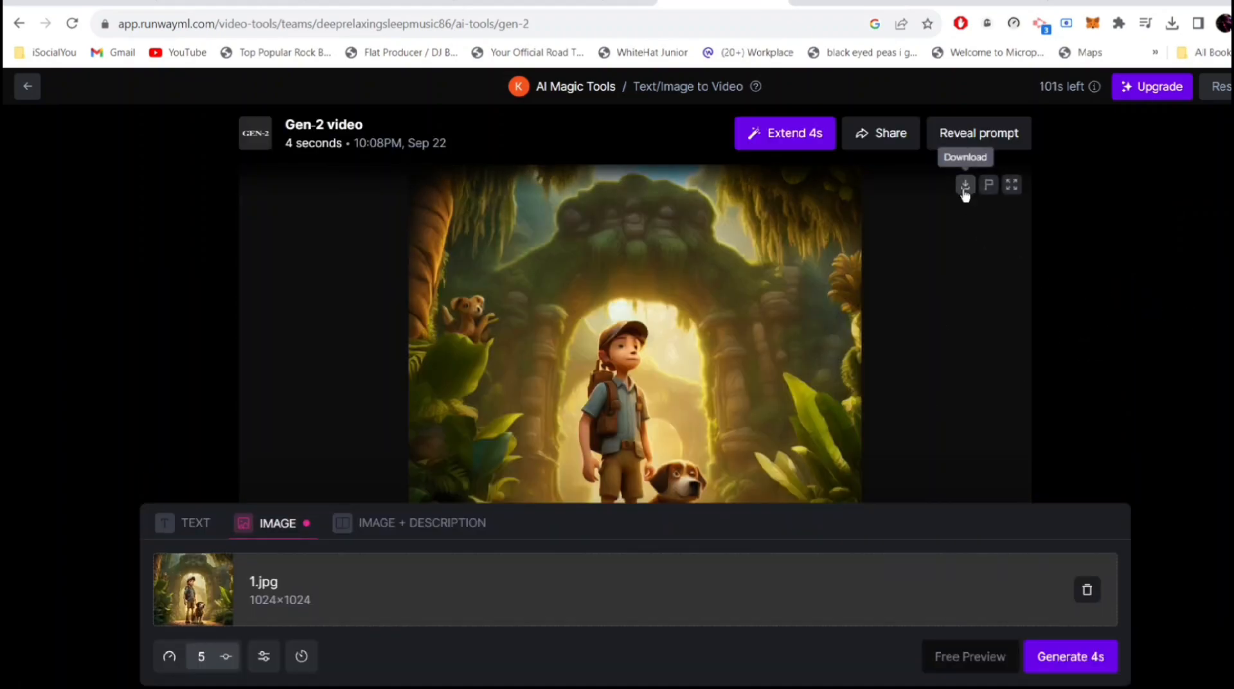
- Download the animated Gen-2 jungle-entrance clip
{"action": "left_click", "coordinate": [965, 185]}
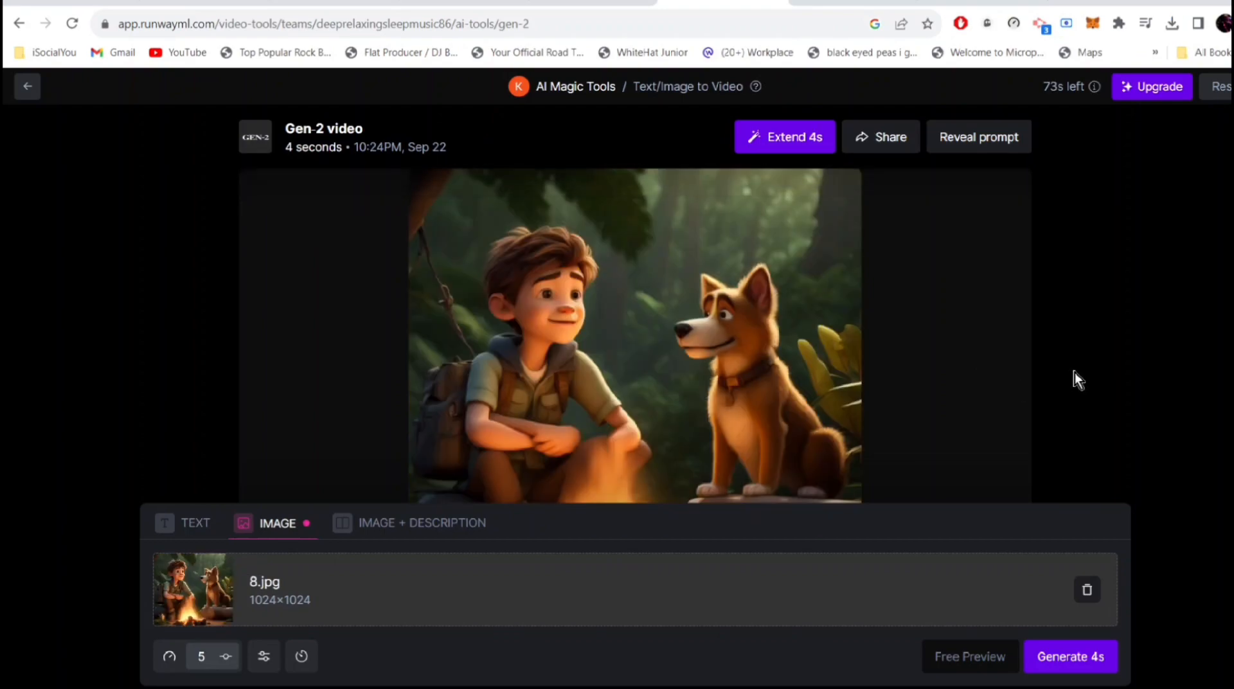
{"action": "mouse_move", "coordinate": [1010, 370]}
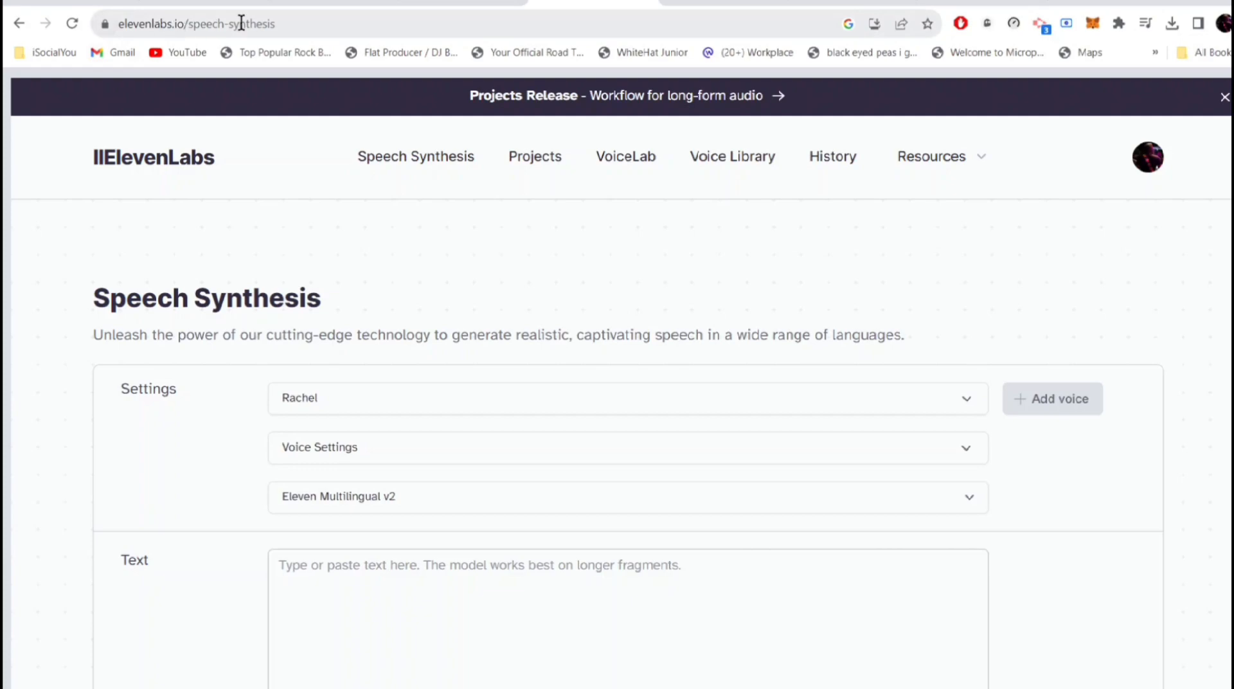
{"action": "mouse_move", "coordinate": [433, 414]}
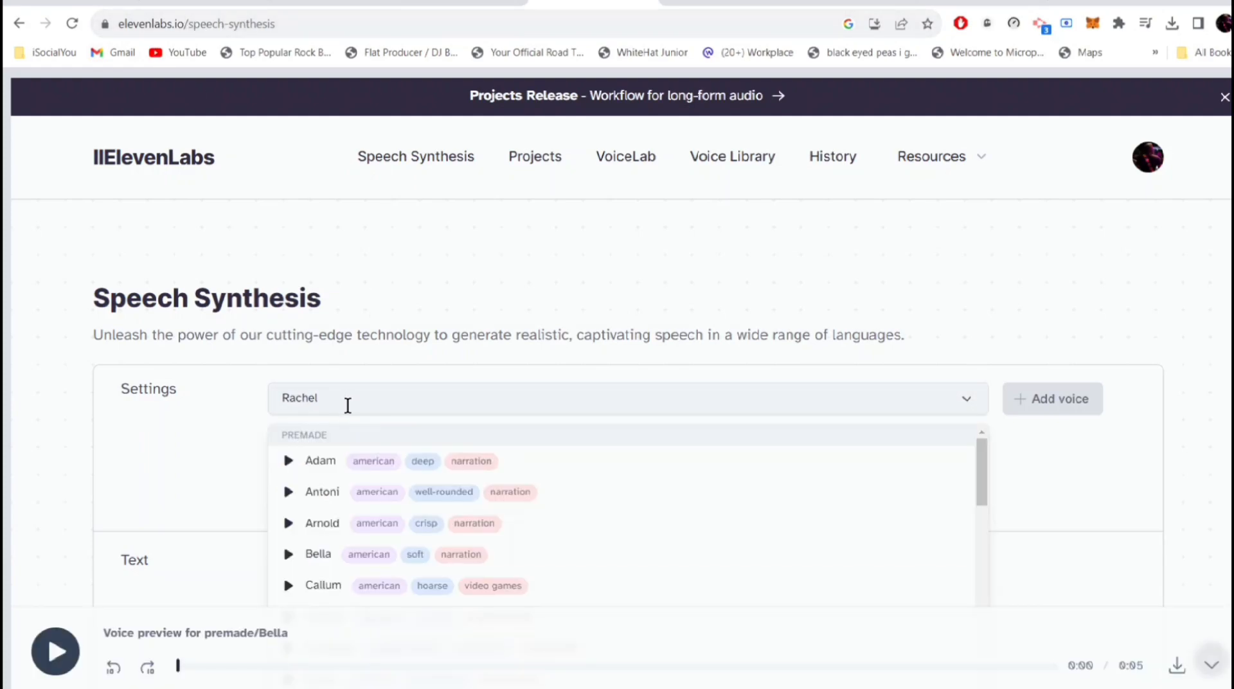
{"action": "mouse_move", "coordinate": [449, 491]}
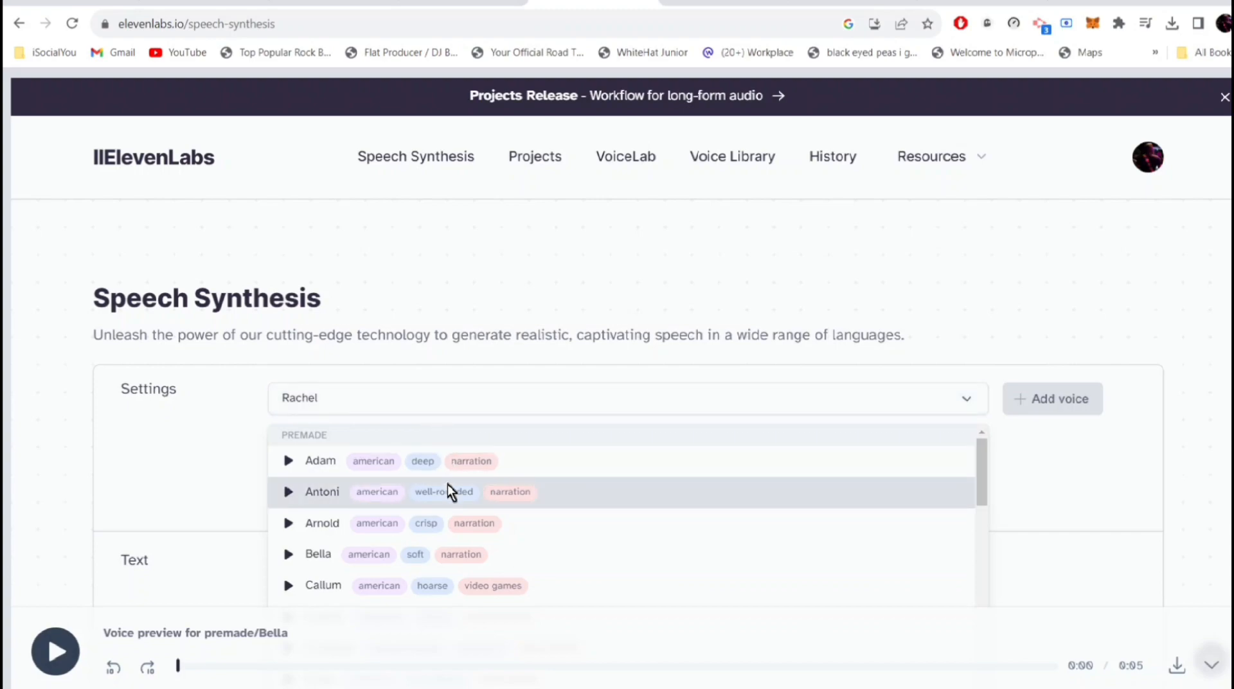
- Choose the Bella voice and generate speech from the Leo and Max story text
{"action": "scroll", "scroll_direction": "down", "scroll_amount": 3}
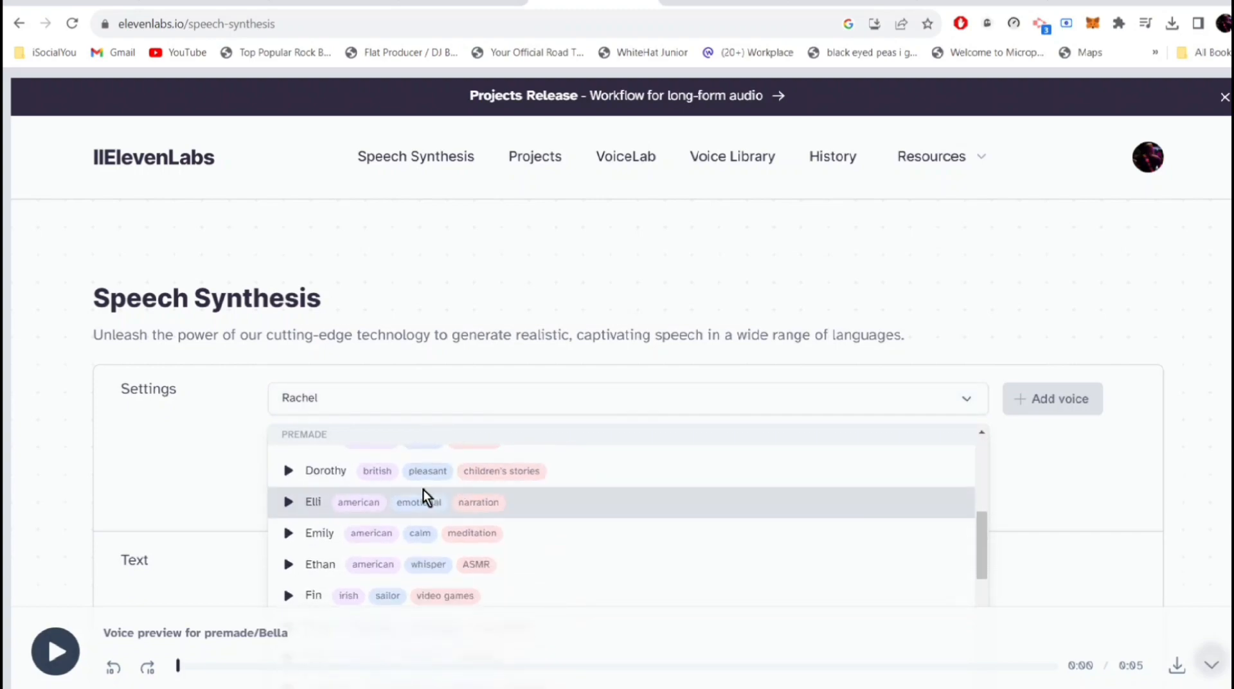
{"action": "mouse_move", "coordinate": [289, 508]}
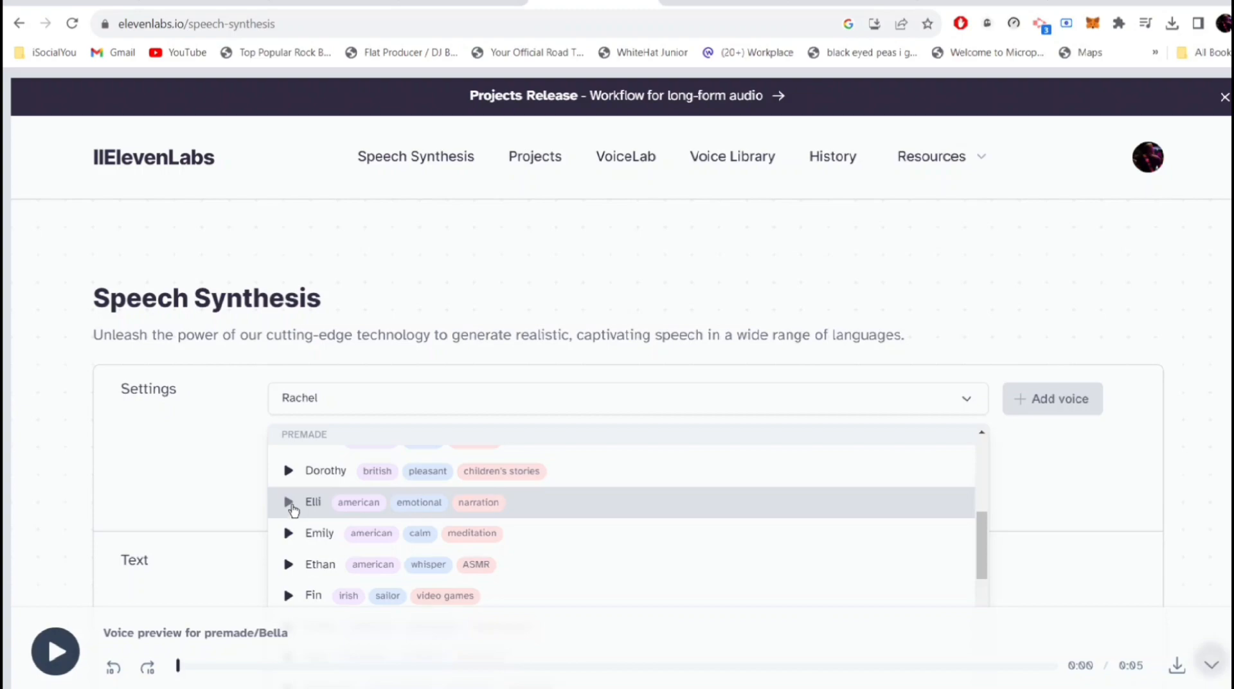
{"action": "mouse_move", "coordinate": [486, 526]}
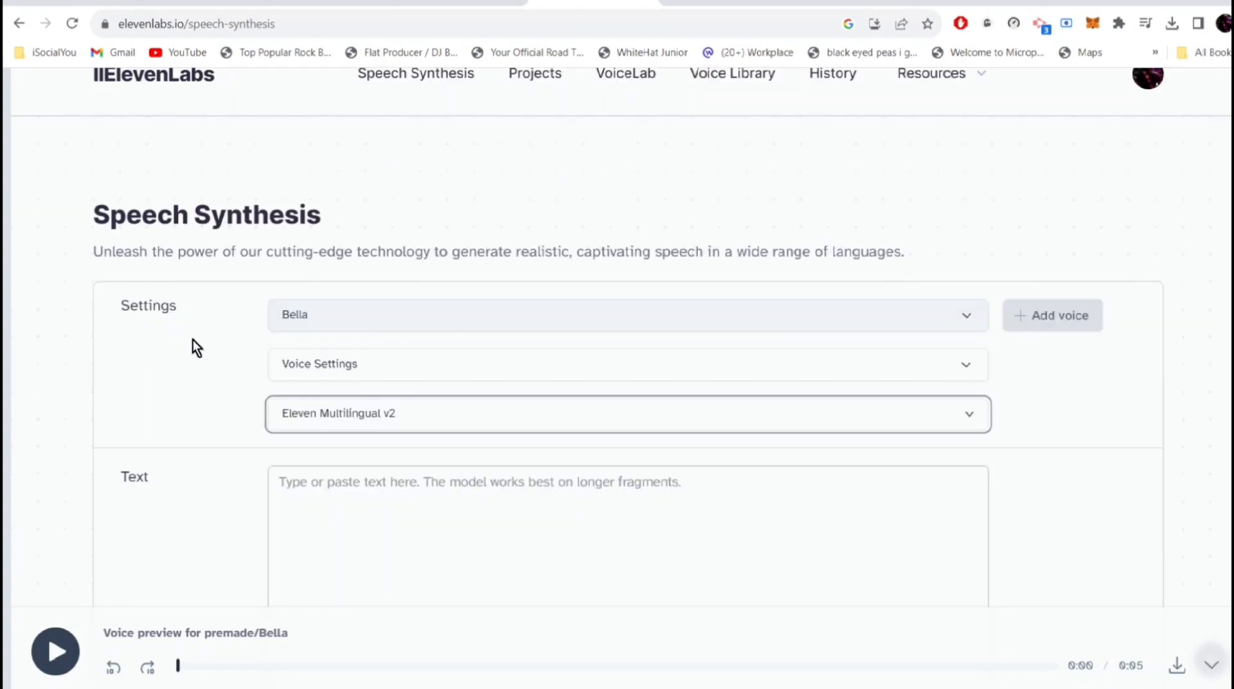
{"action": "mouse_move", "coordinate": [395, 518]}
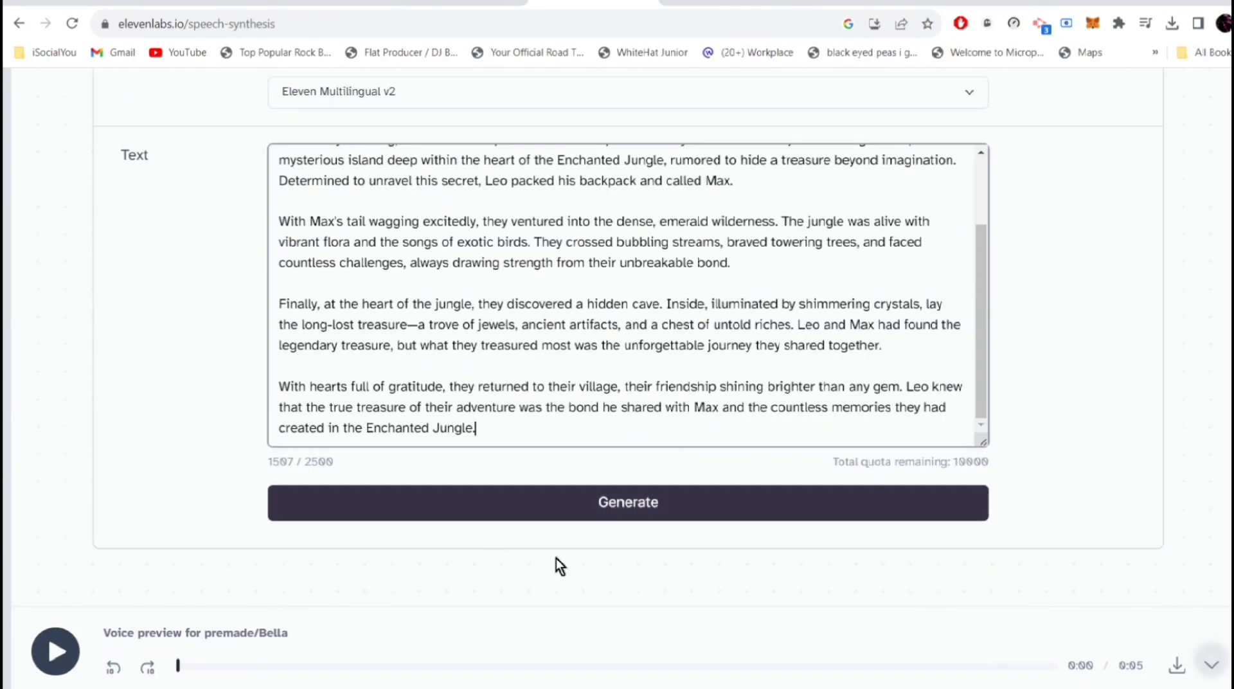
{"action": "left_click", "coordinate": [628, 501]}
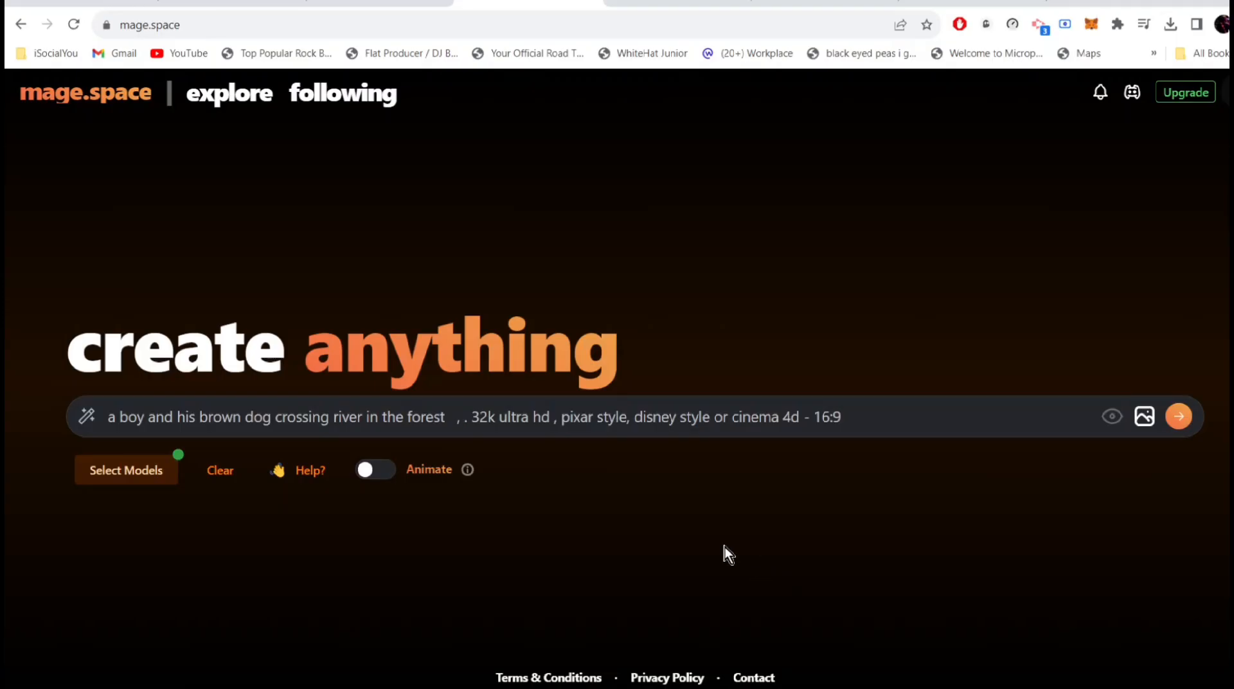
{"action": "mouse_move", "coordinate": [745, 560]}
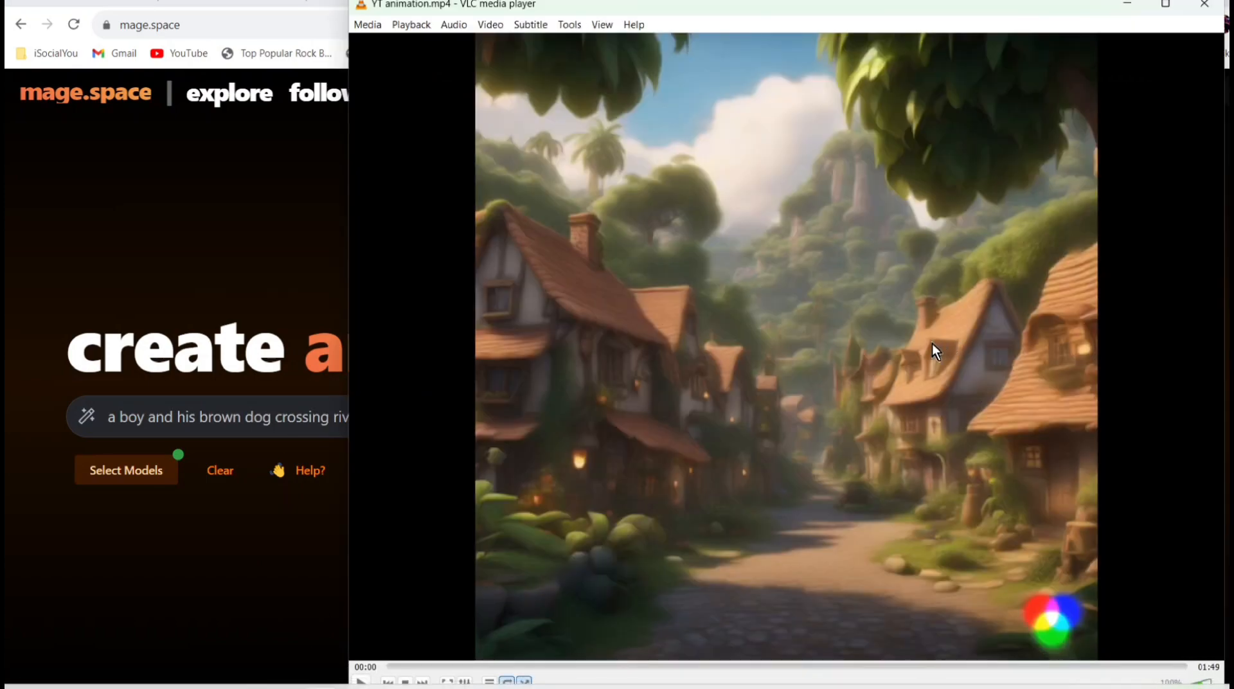
{"action": "mouse_move", "coordinate": [371, 681]}
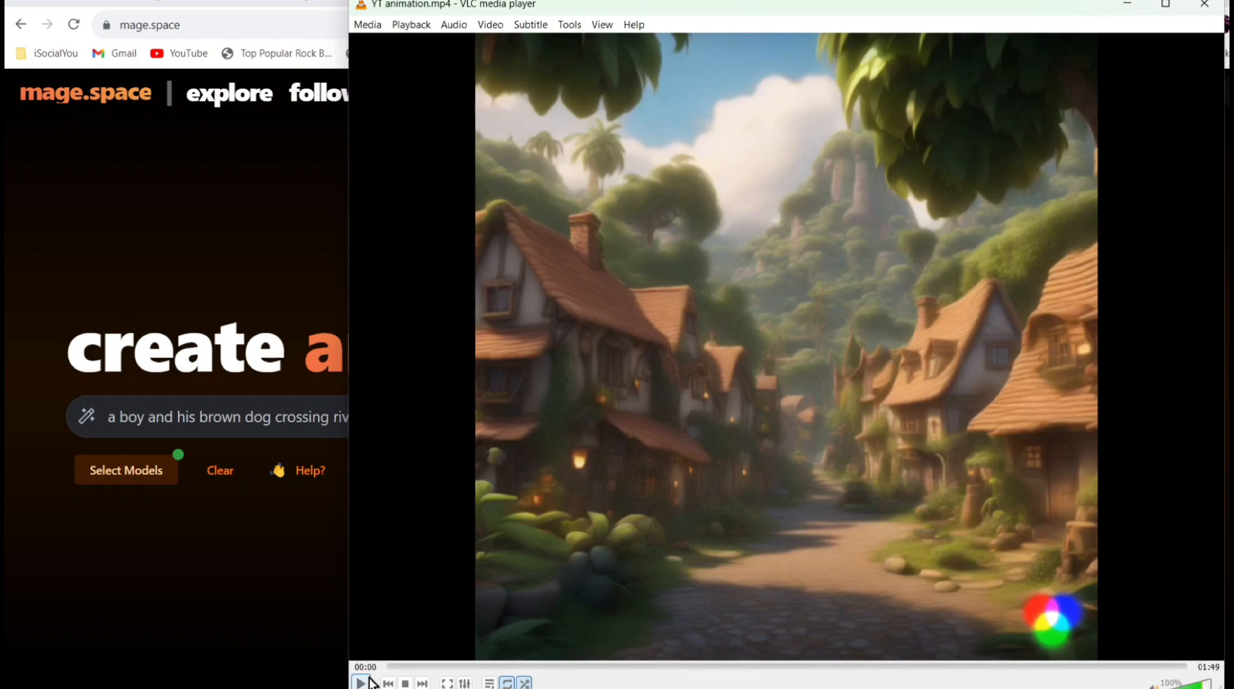
- Play the finished YT animation.mp4 in VLC
{"action": "left_click", "coordinate": [360, 682]}
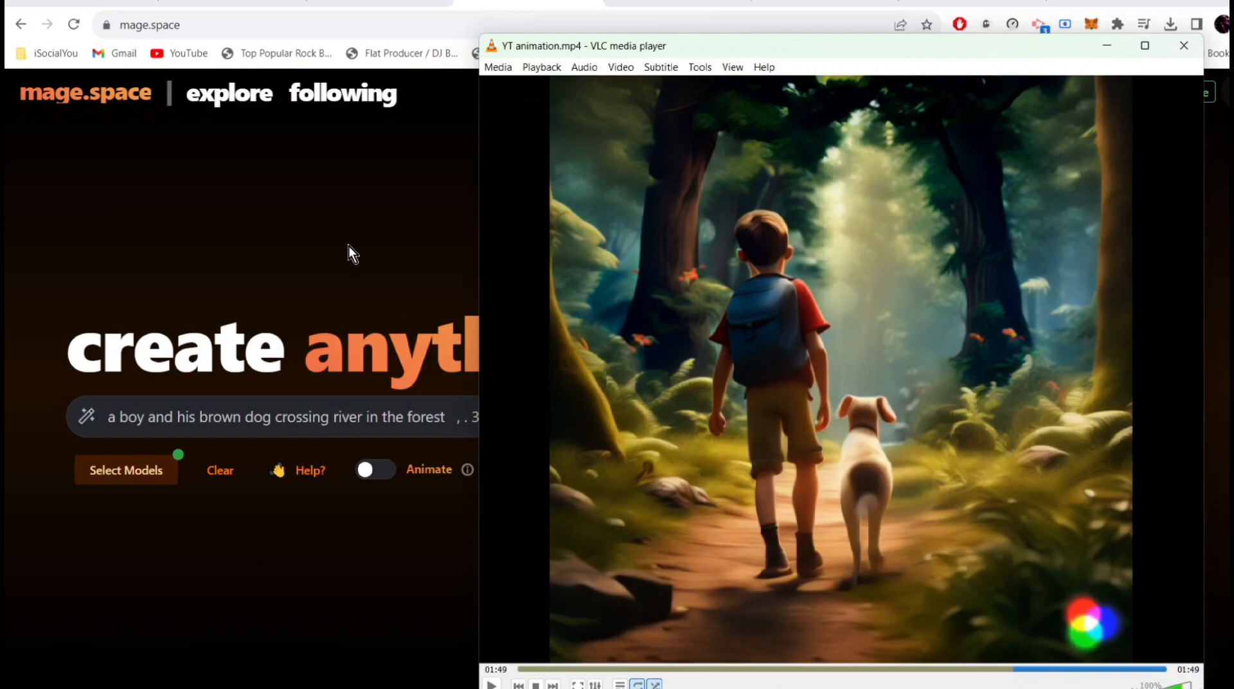
{"action": "mouse_move", "coordinate": [342, 264]}
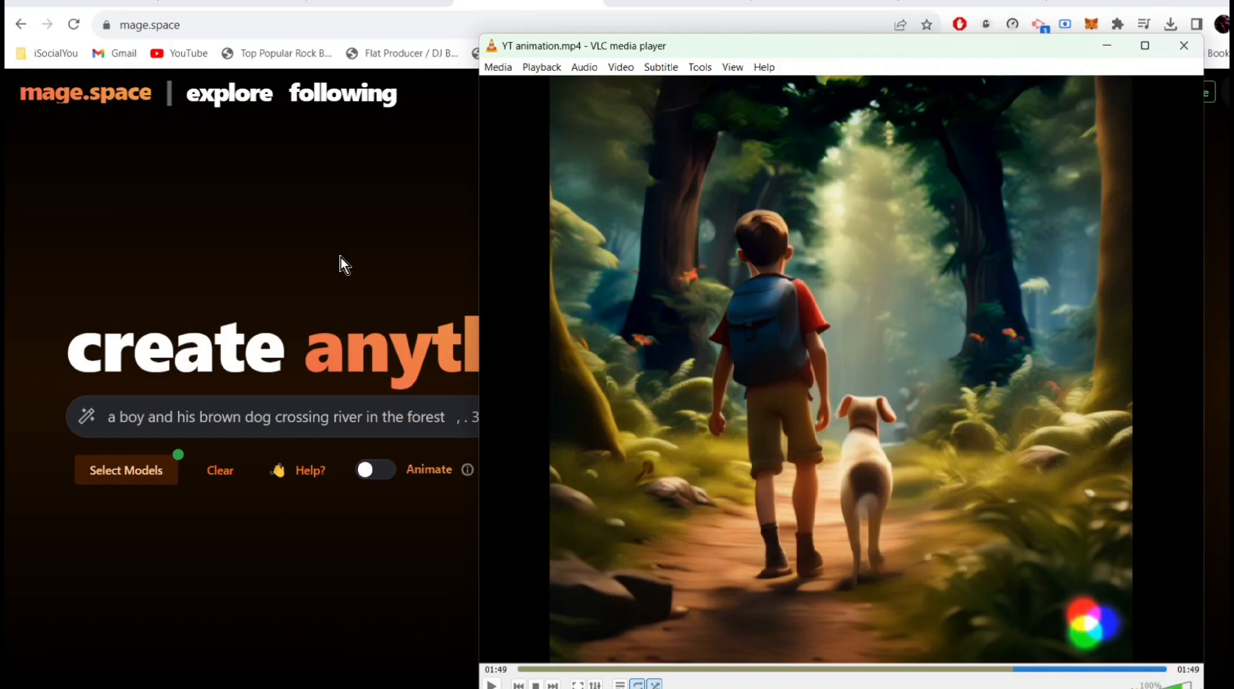